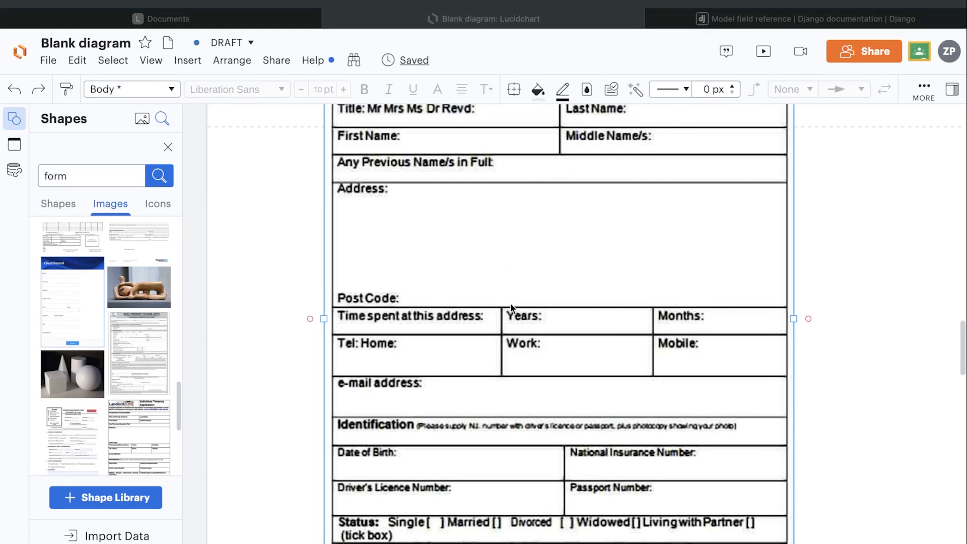
mouse_move(452, 347)
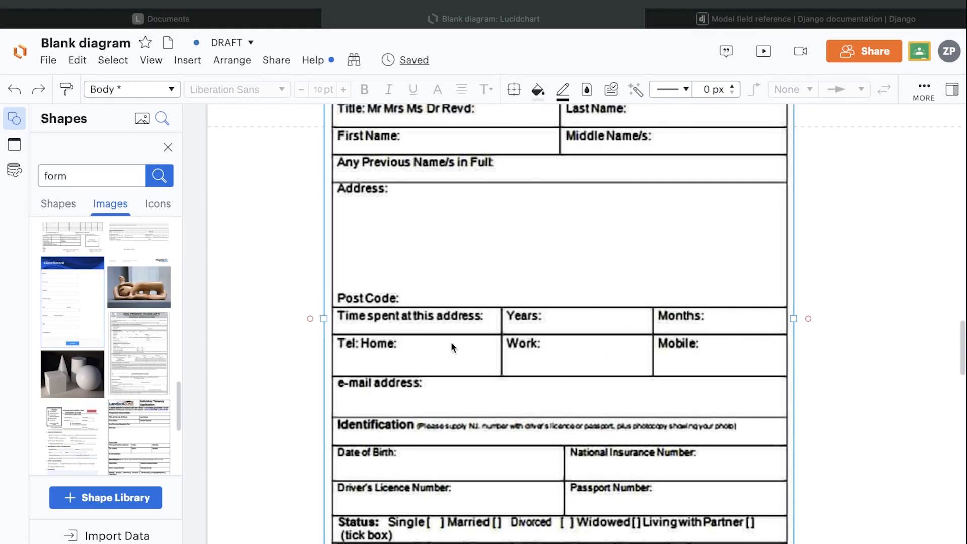
mouse_move(685, 345)
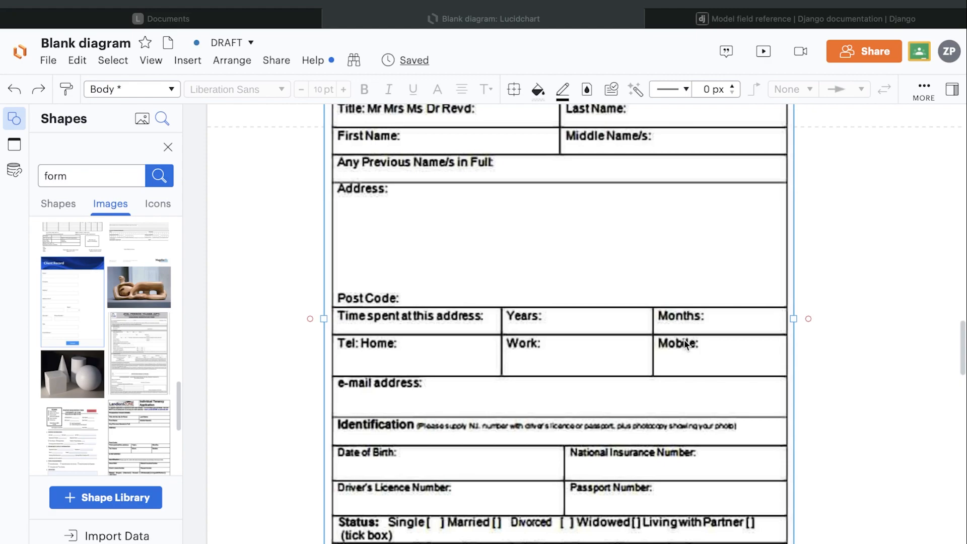
mouse_move(586, 348)
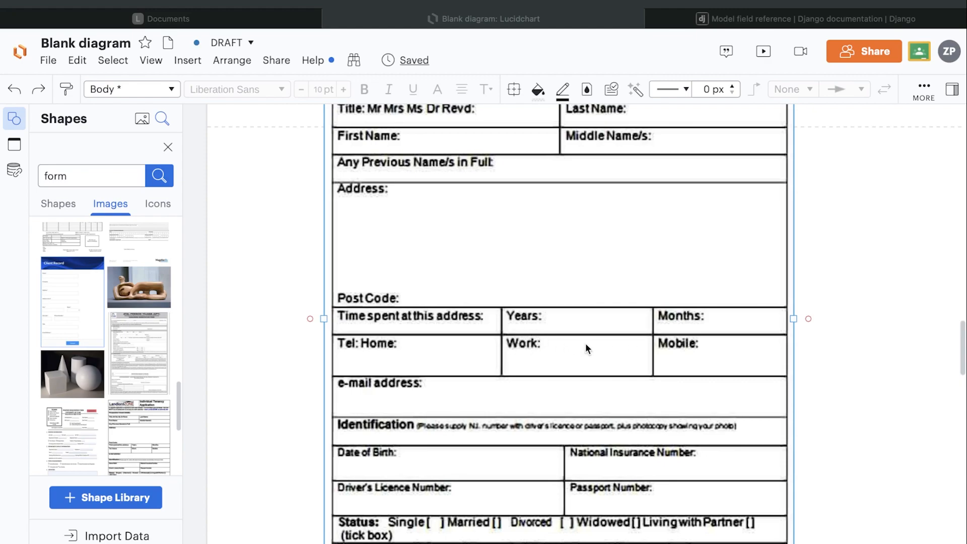
mouse_move(564, 383)
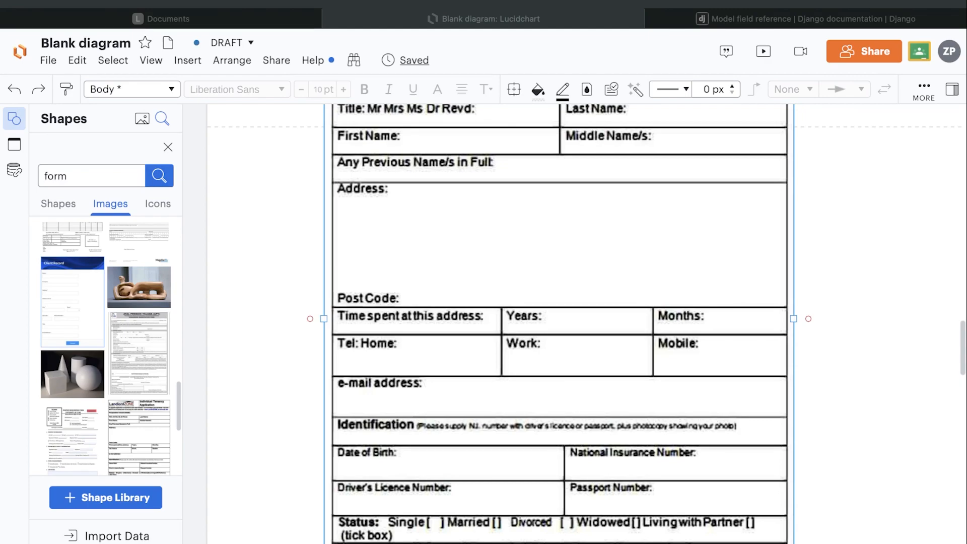
mouse_move(691, 391)
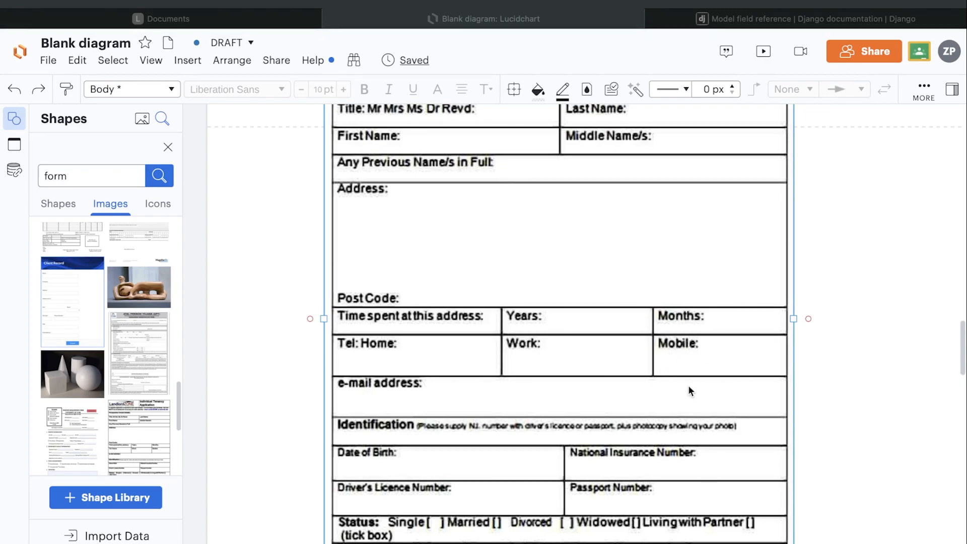
mouse_move(664, 381)
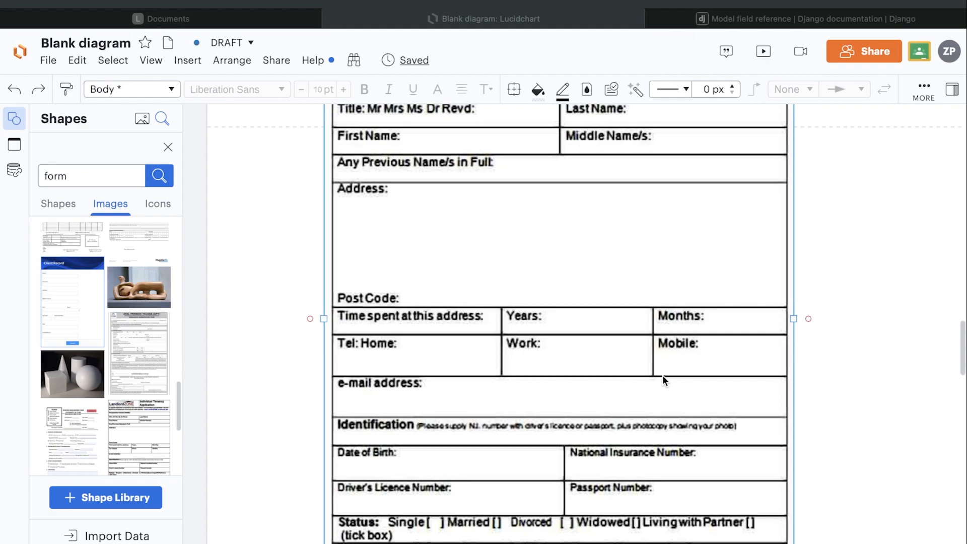
mouse_move(694, 380)
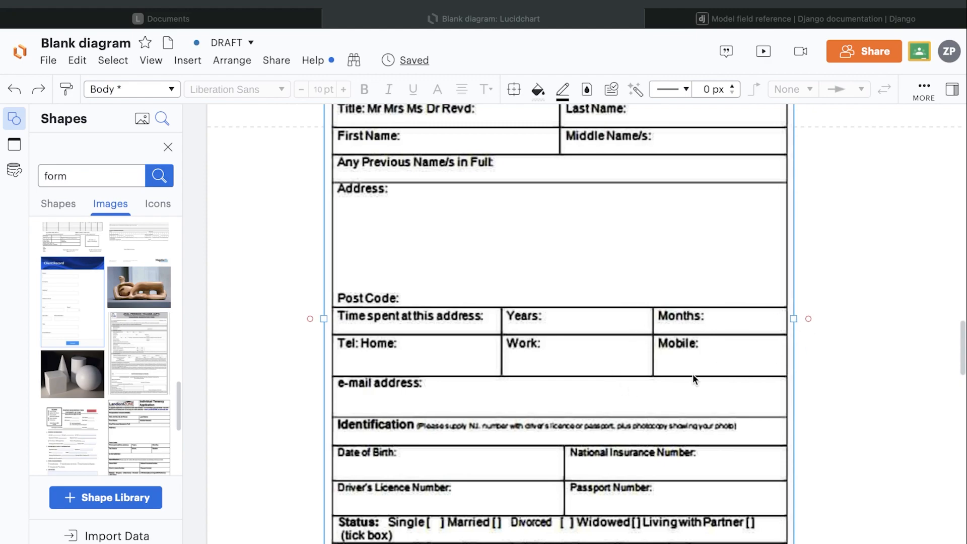
mouse_move(750, 359)
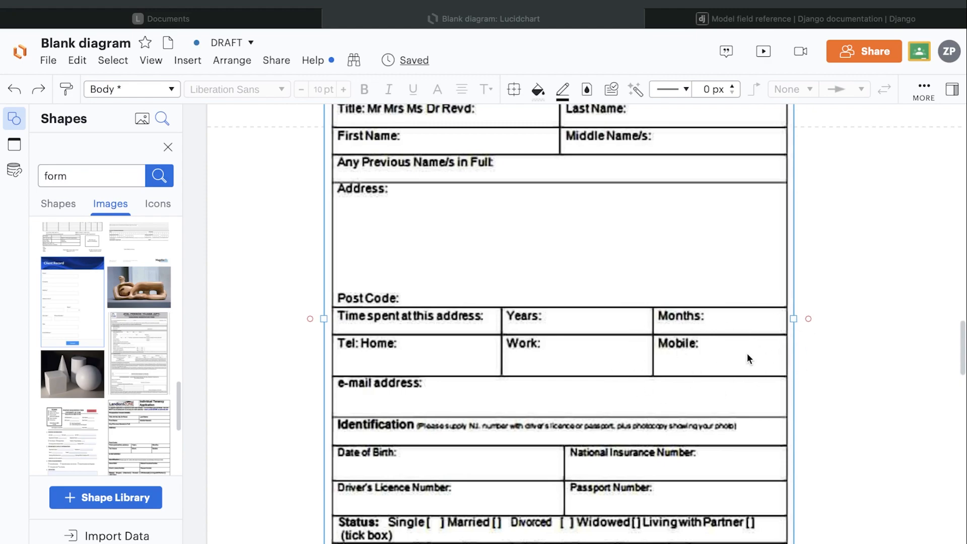
mouse_move(738, 390)
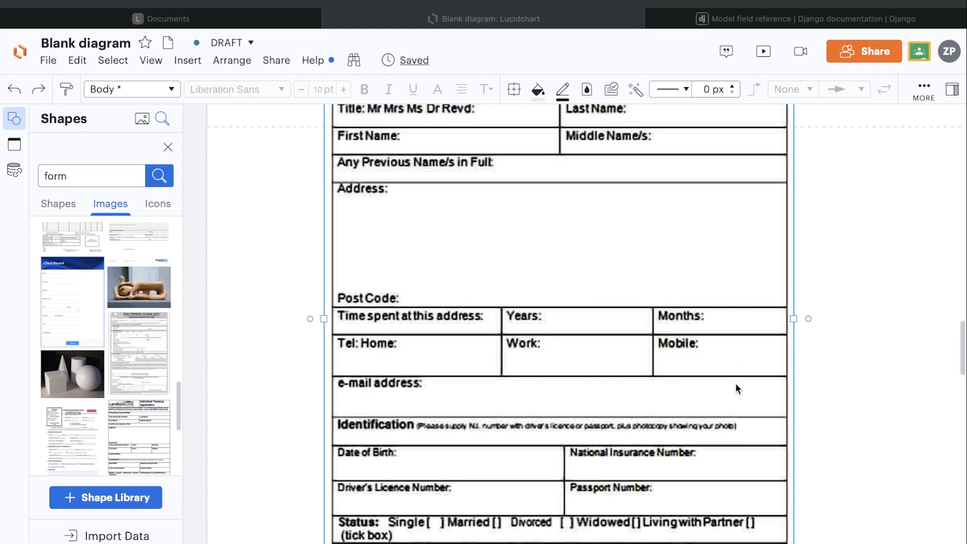
mouse_move(734, 389)
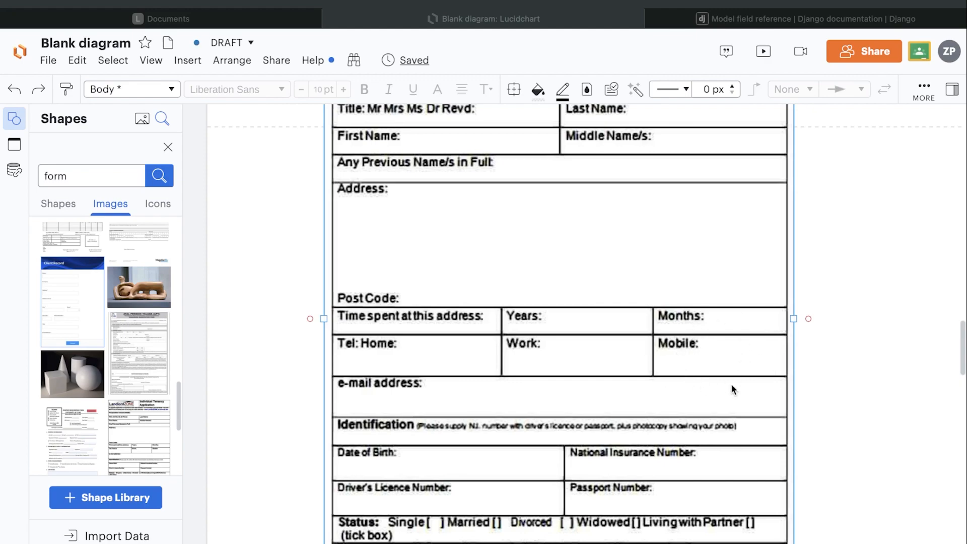
mouse_move(727, 366)
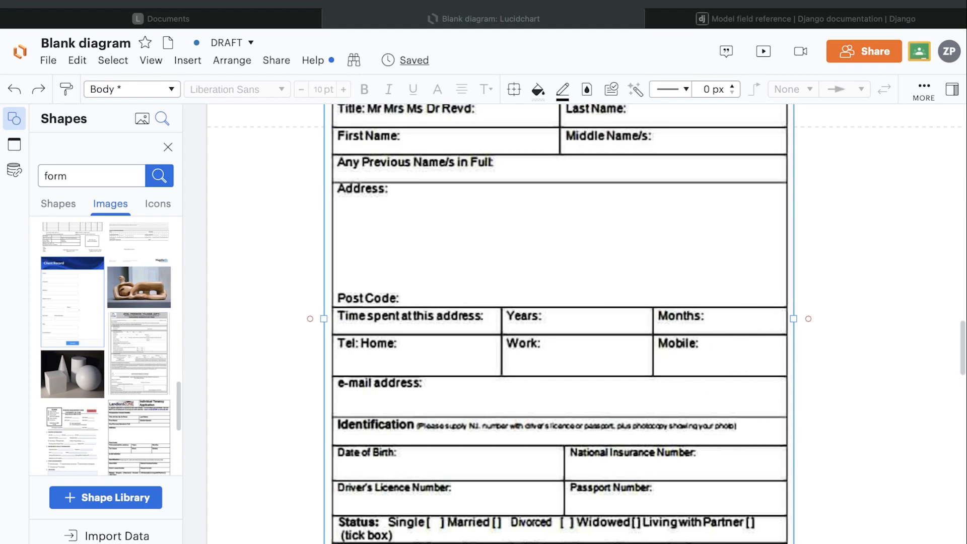
mouse_move(659, 354)
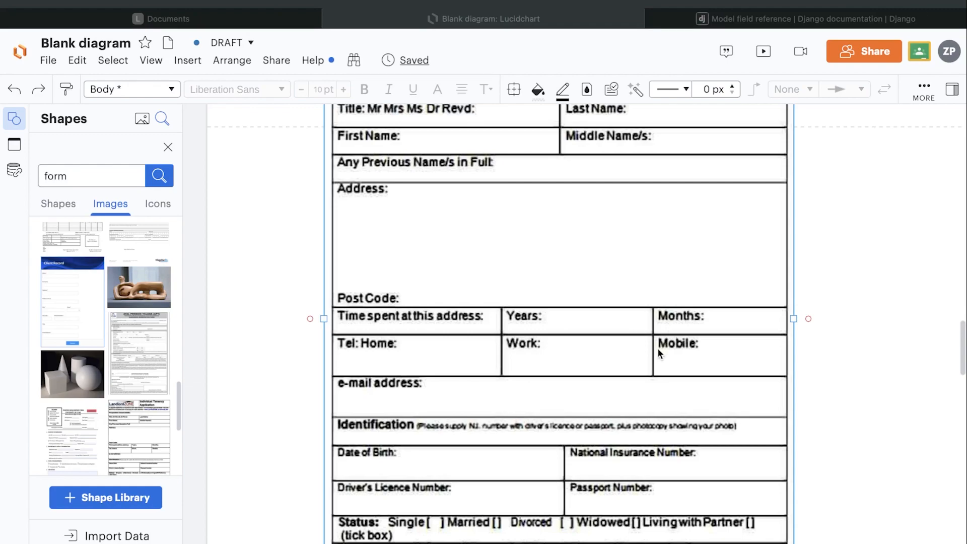
mouse_move(679, 381)
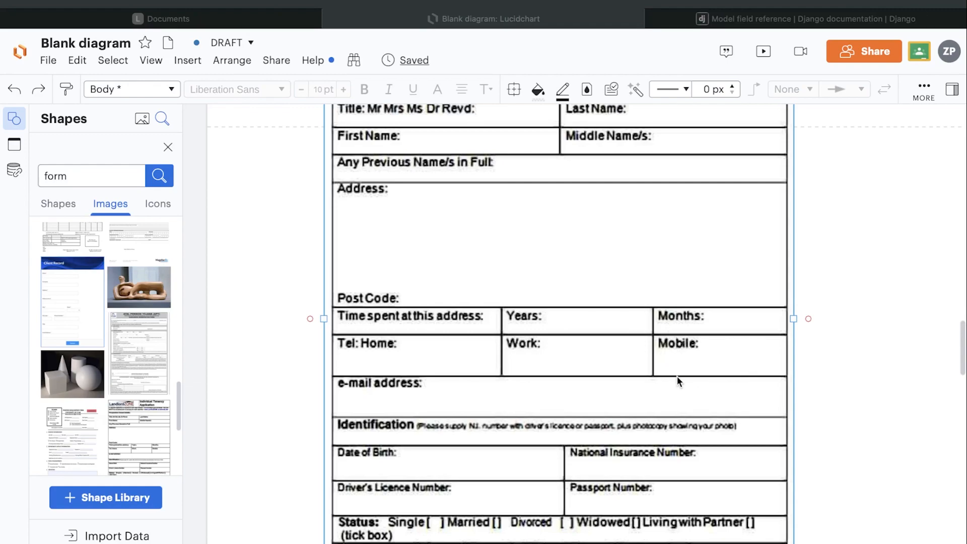
mouse_move(705, 369)
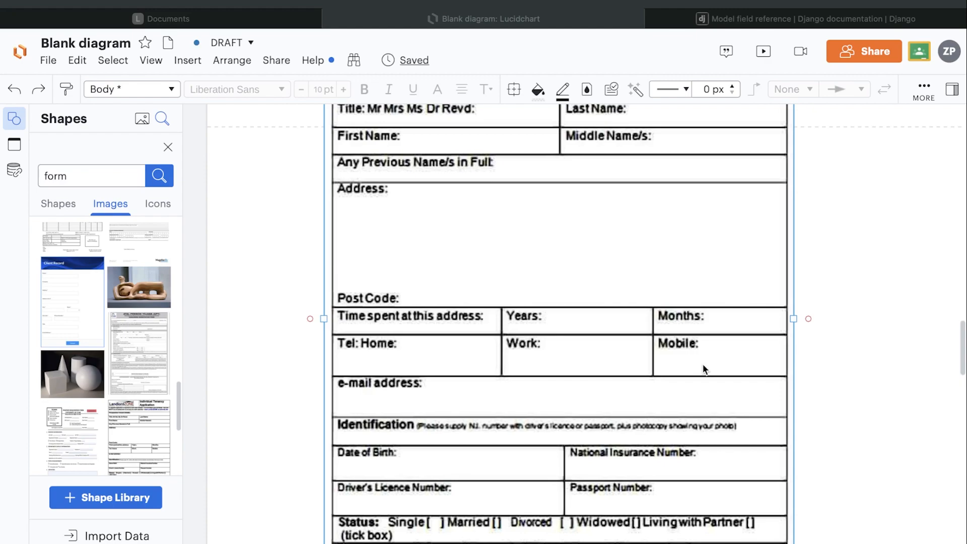
mouse_move(753, 364)
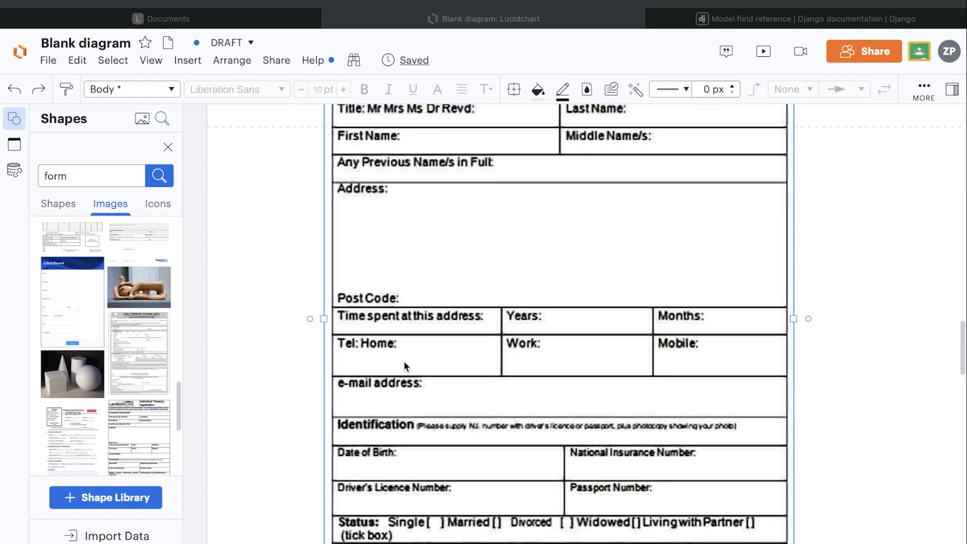
mouse_move(735, 384)
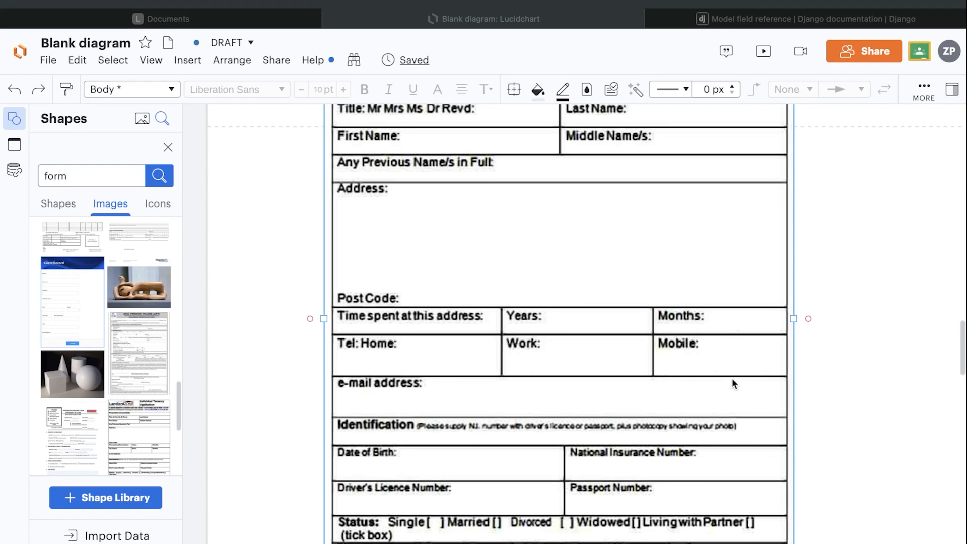
mouse_move(724, 375)
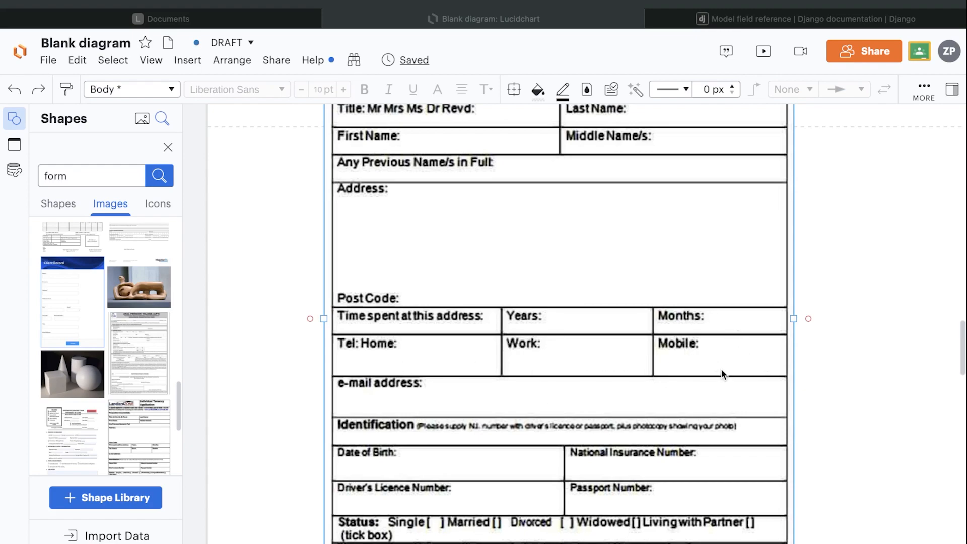
mouse_move(699, 369)
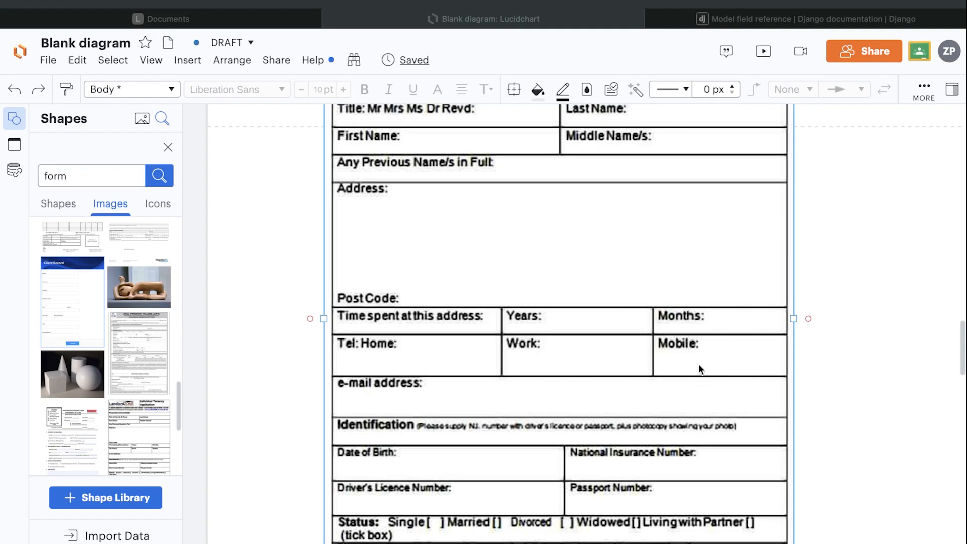
mouse_move(774, 311)
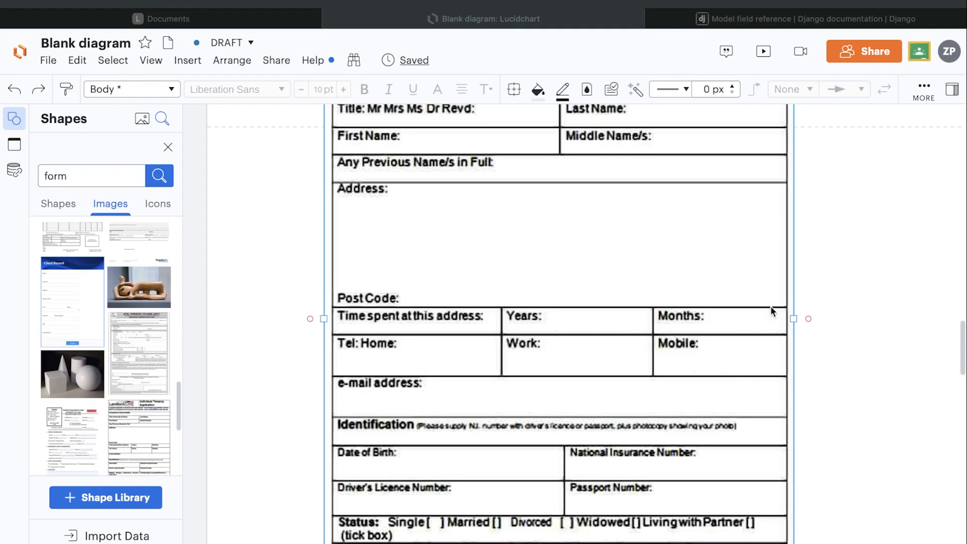
mouse_move(412, 148)
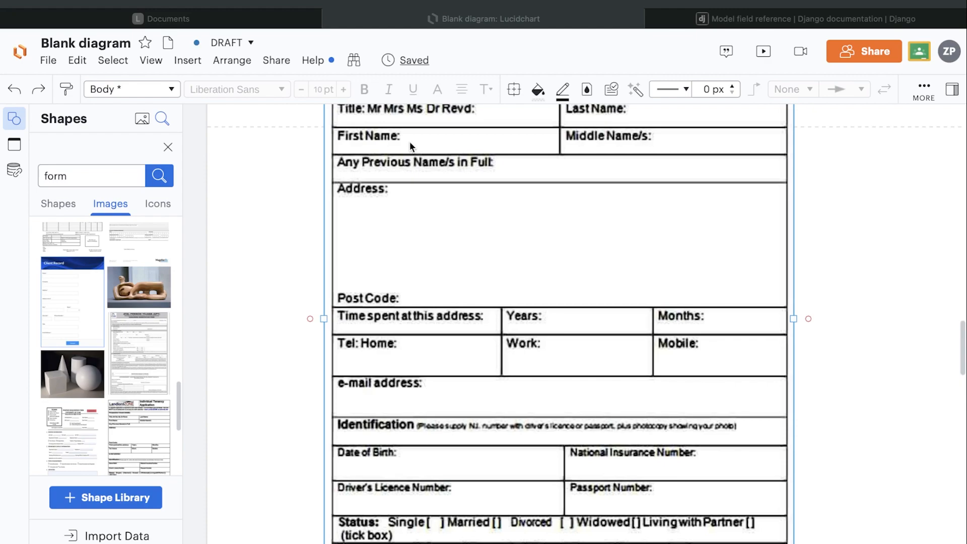
mouse_move(541, 210)
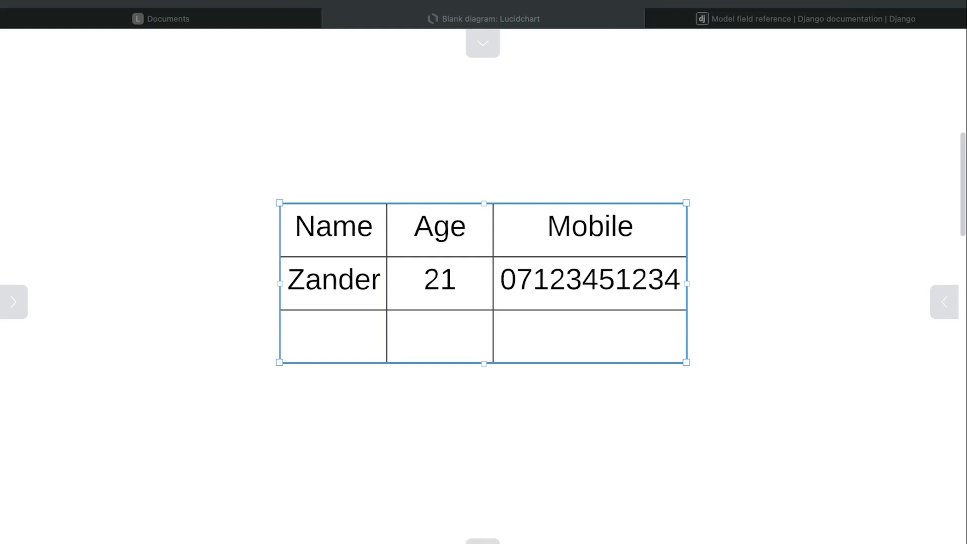
mouse_move(465, 324)
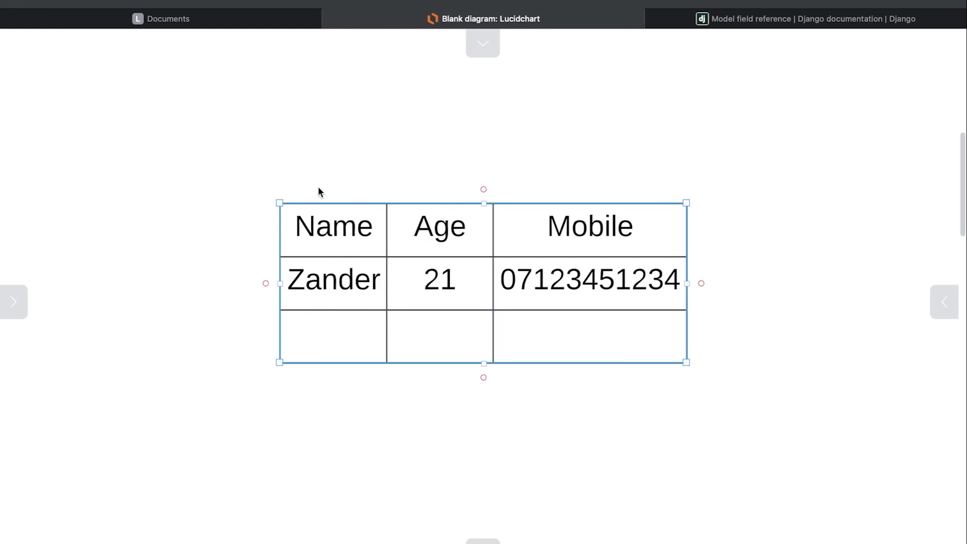
mouse_move(504, 293)
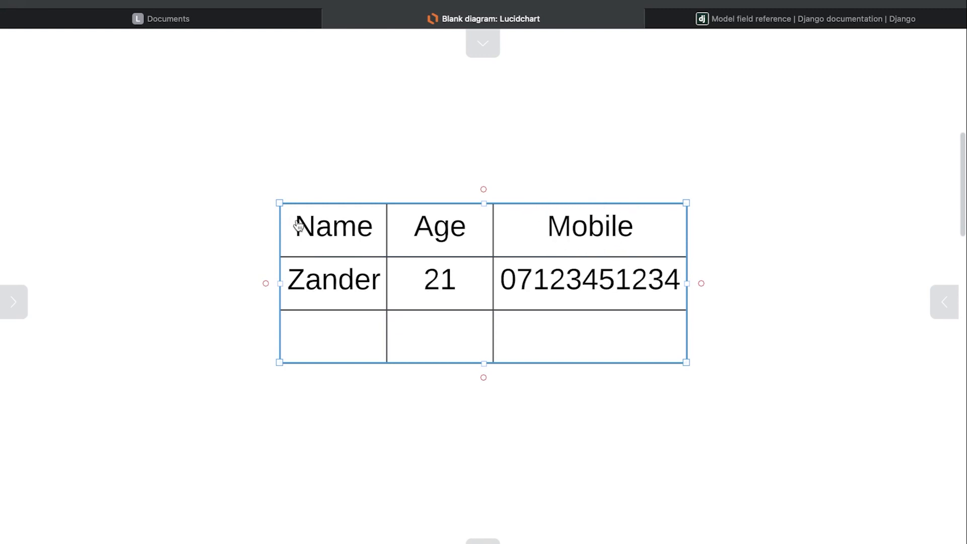
mouse_move(319, 298)
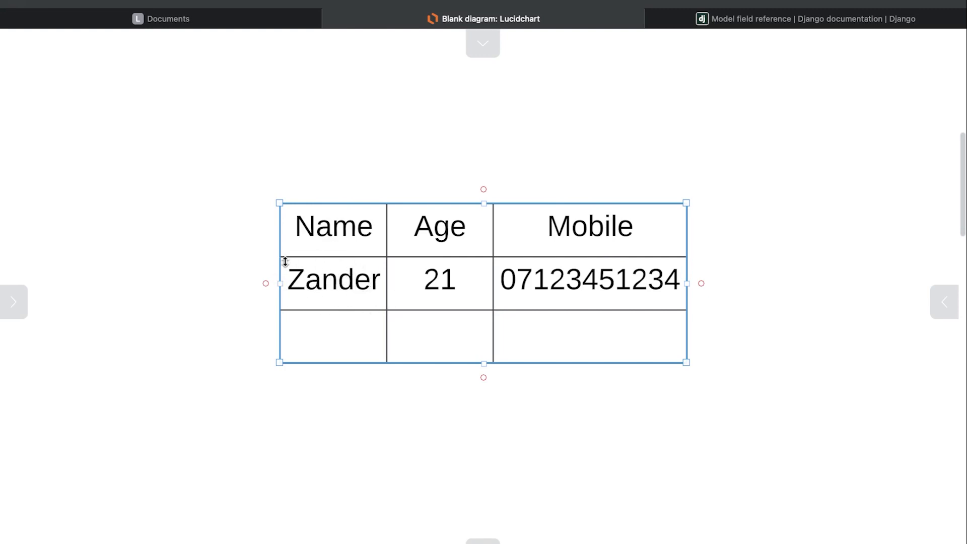
mouse_move(300, 290)
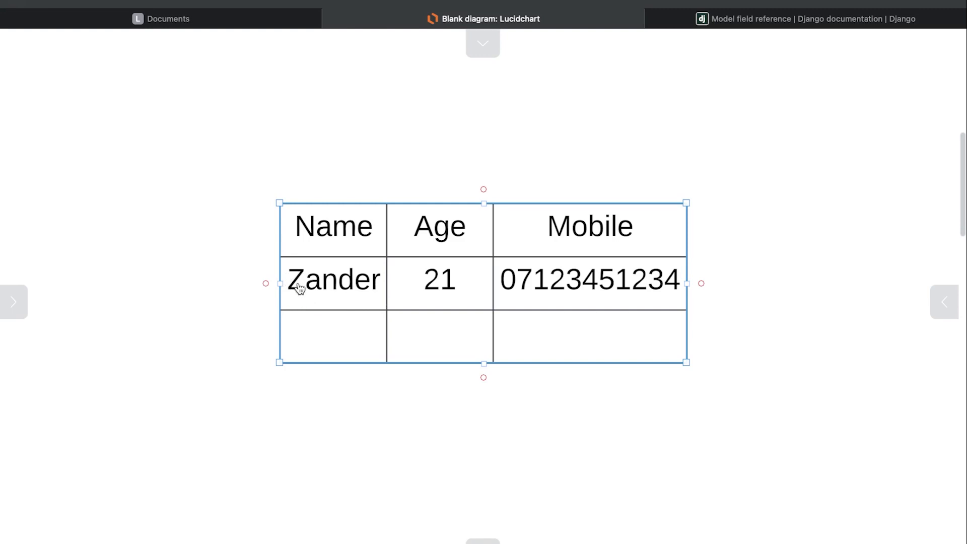
mouse_move(472, 218)
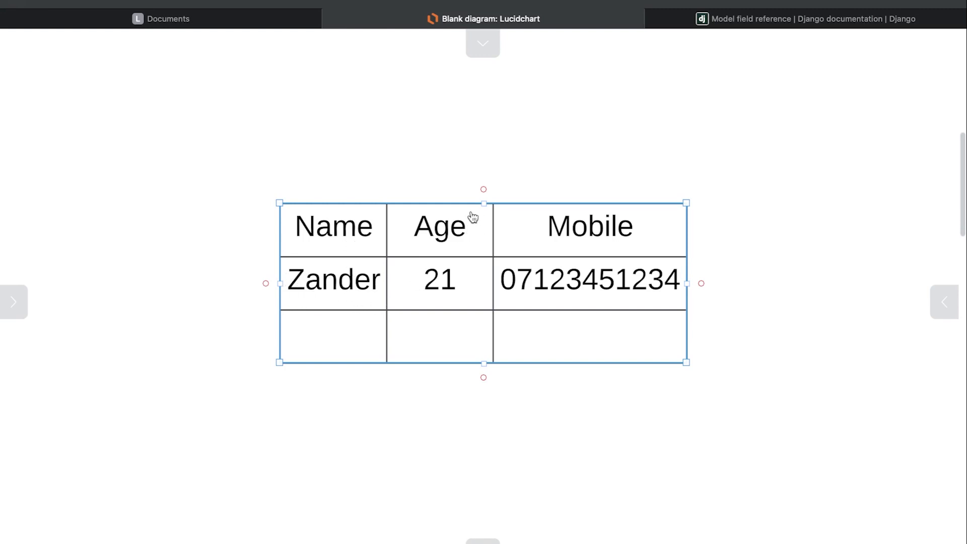
mouse_move(449, 284)
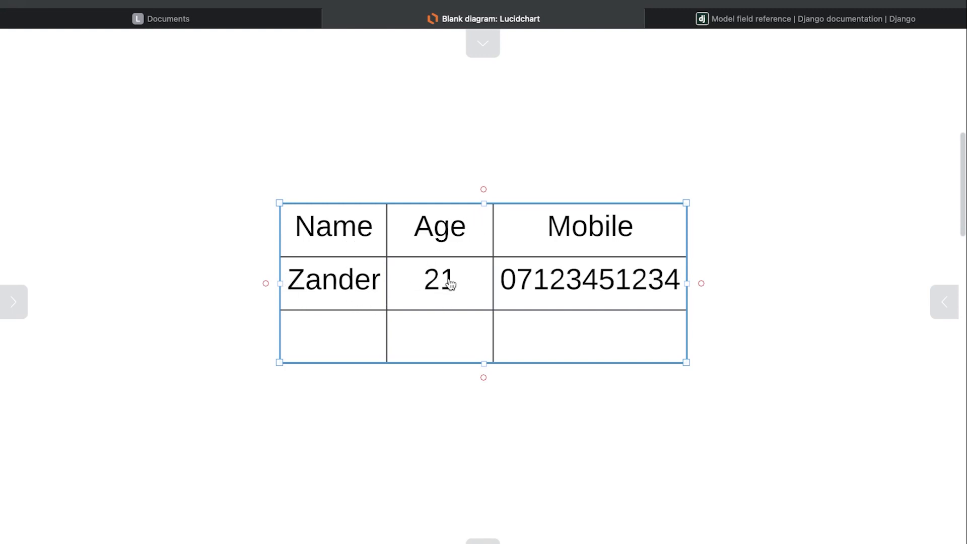
mouse_move(458, 271)
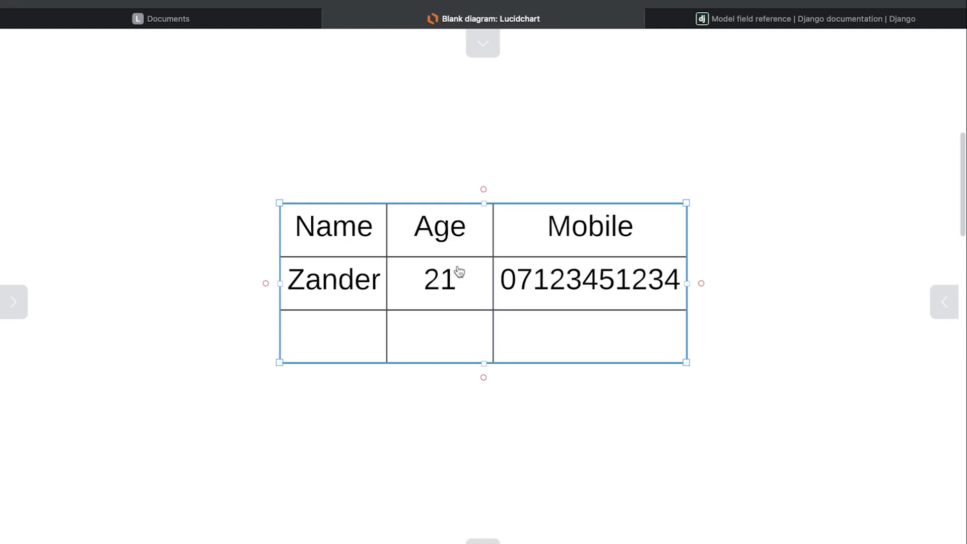
mouse_move(416, 276)
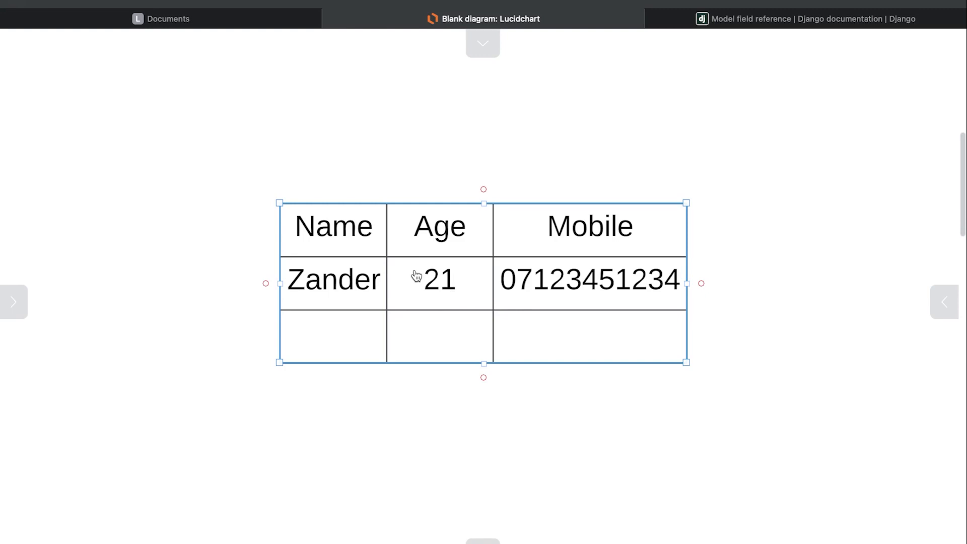
mouse_move(485, 277)
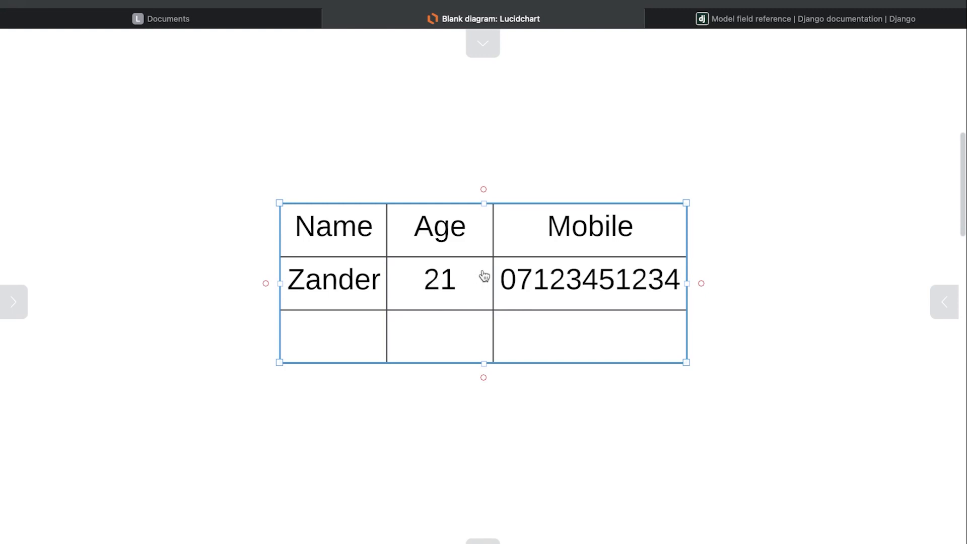
mouse_move(511, 287)
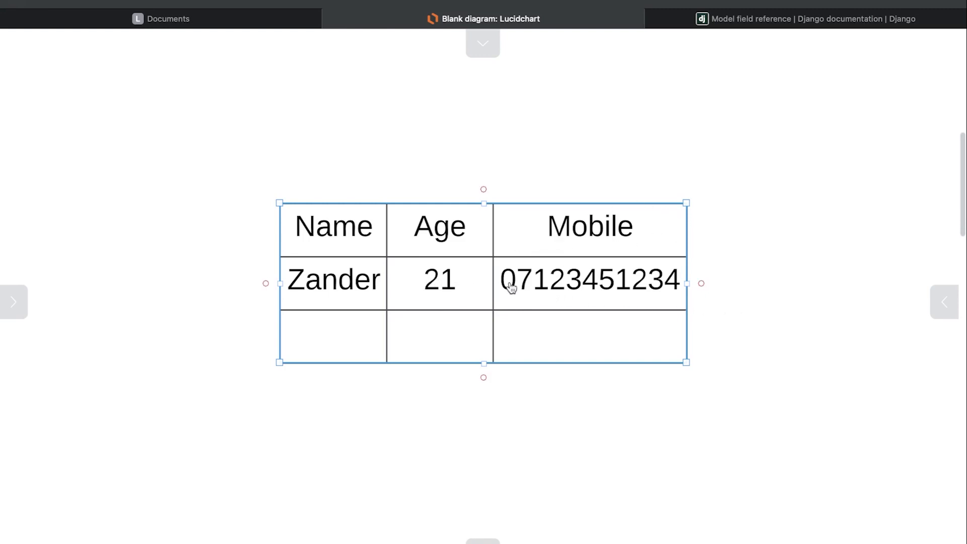
mouse_move(685, 279)
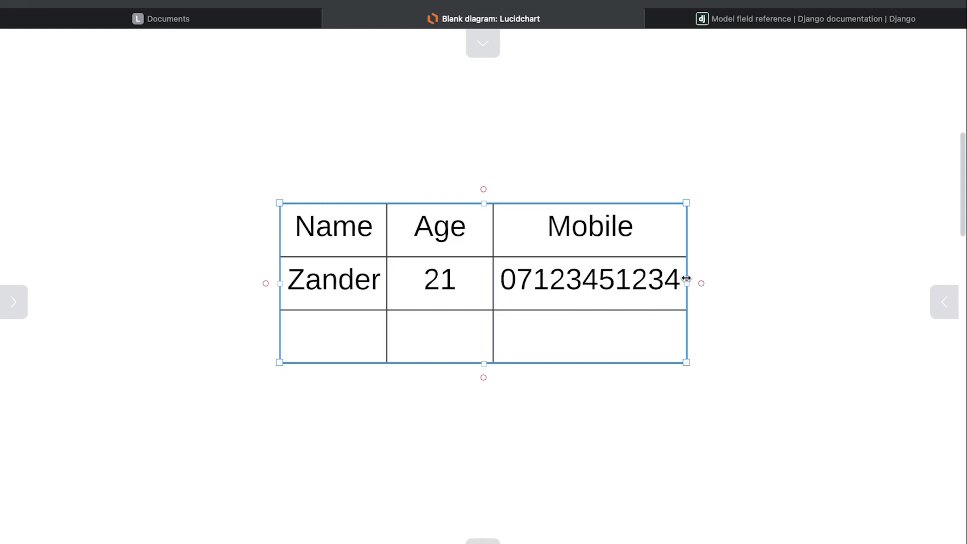
Switch to the Django Model field reference and scroll to the Field options section's null explanation
click(802, 18)
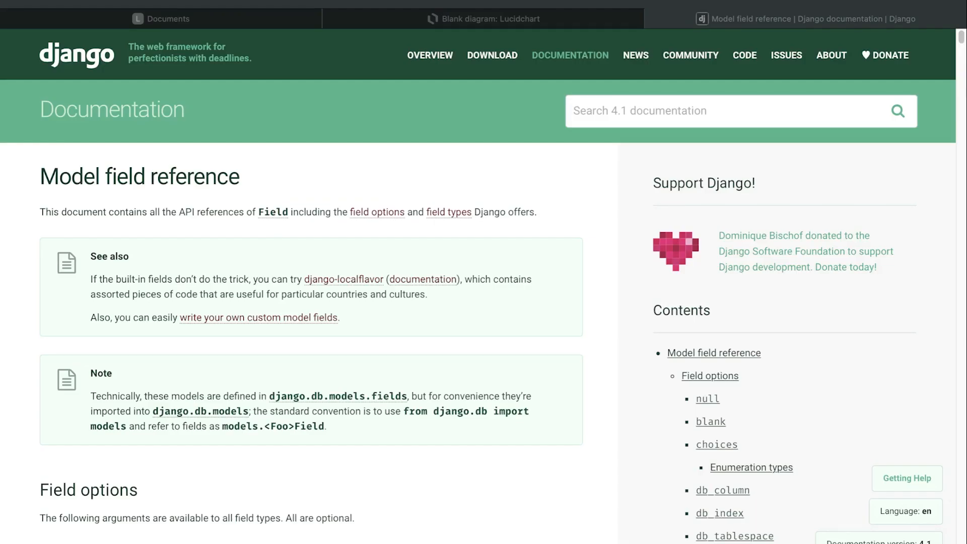
mouse_move(481, 228)
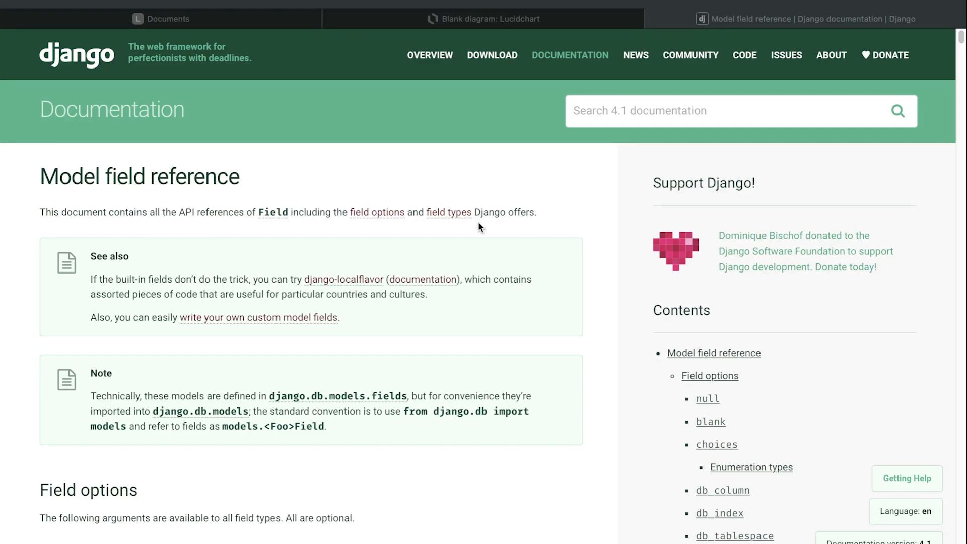
mouse_move(545, 199)
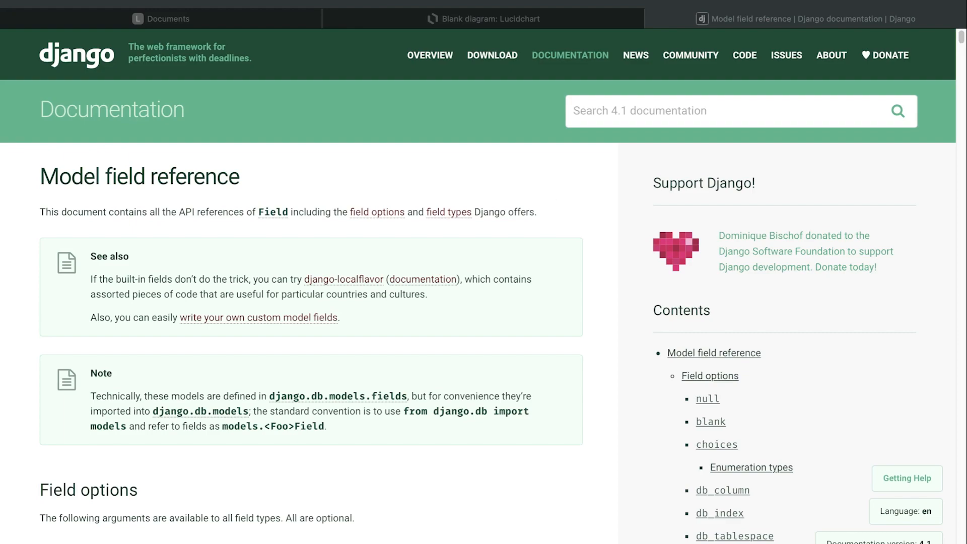
mouse_move(578, 278)
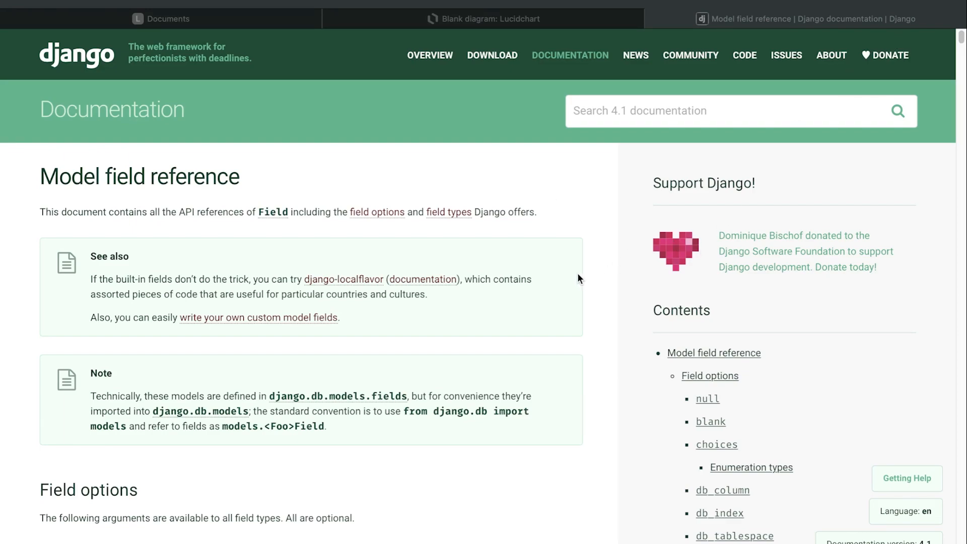
mouse_move(620, 327)
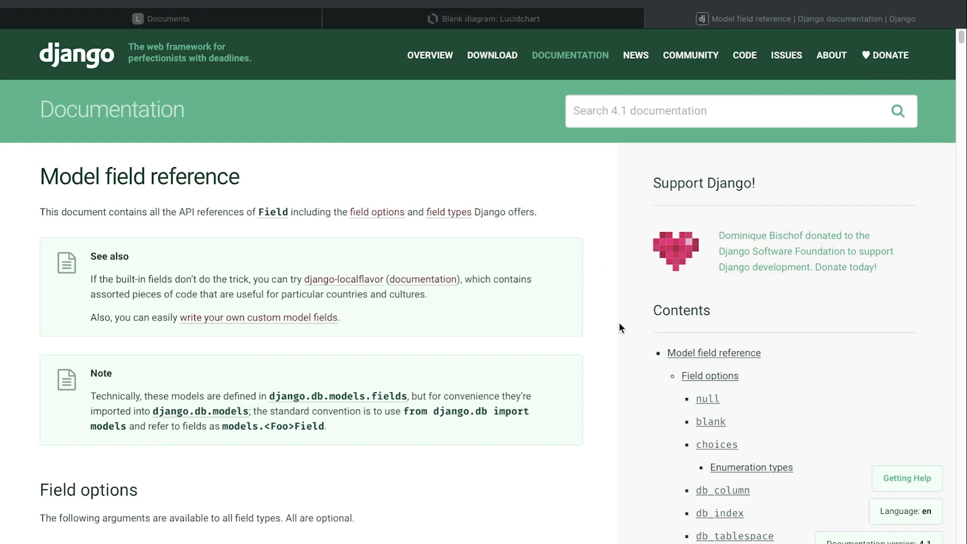
mouse_move(625, 323)
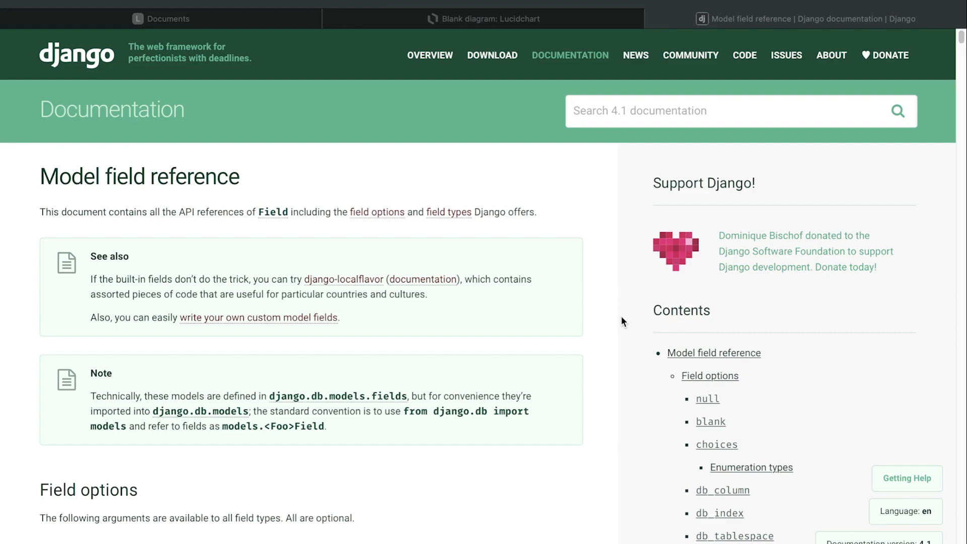
mouse_move(584, 312)
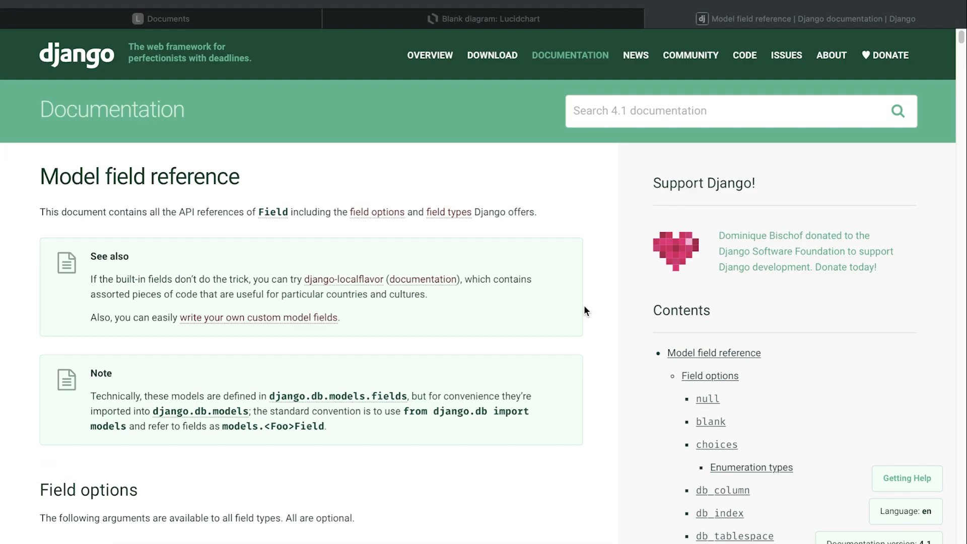
mouse_move(85, 190)
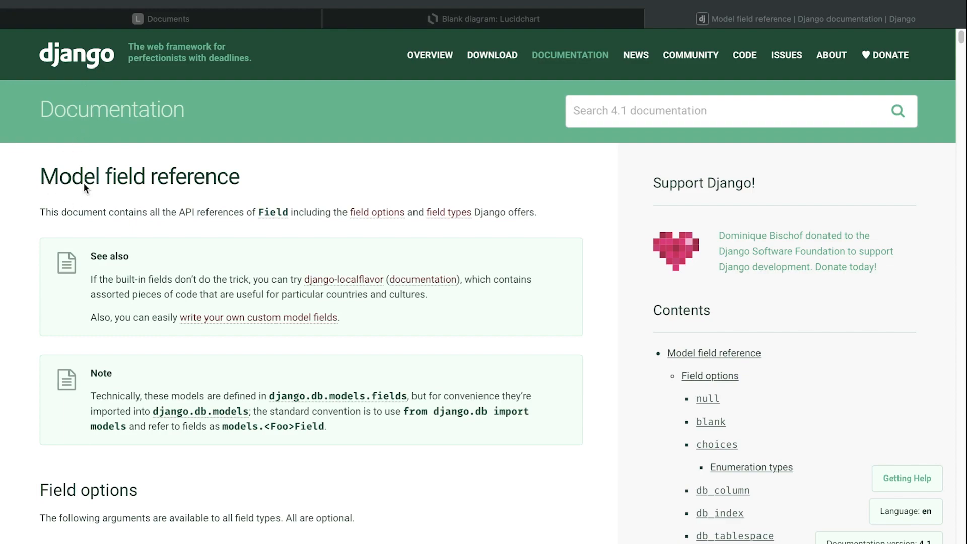
scroll(down, 3)
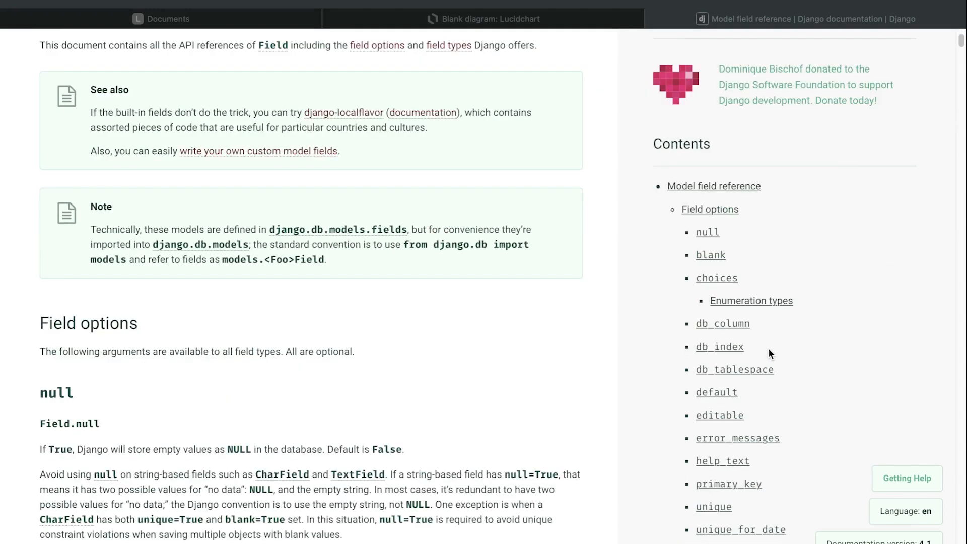
Scroll past the blank option to the Field types list, then return to the Lucidchart sample table
scroll(down, 3)
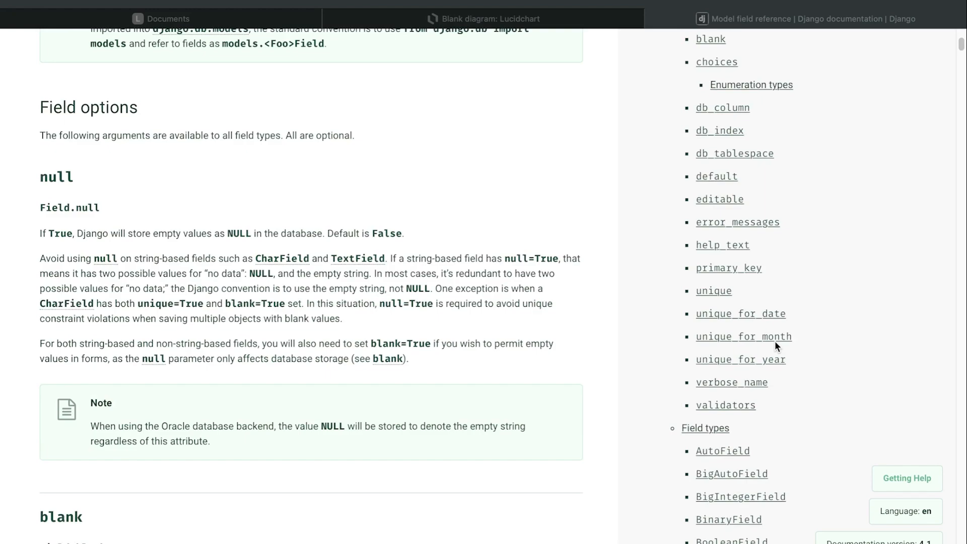
scroll(down, 3)
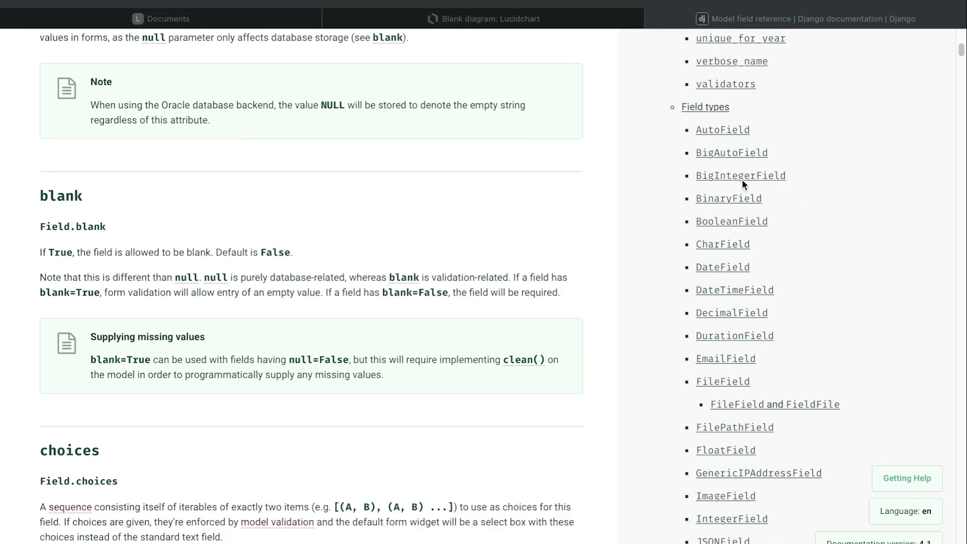
mouse_move(744, 185)
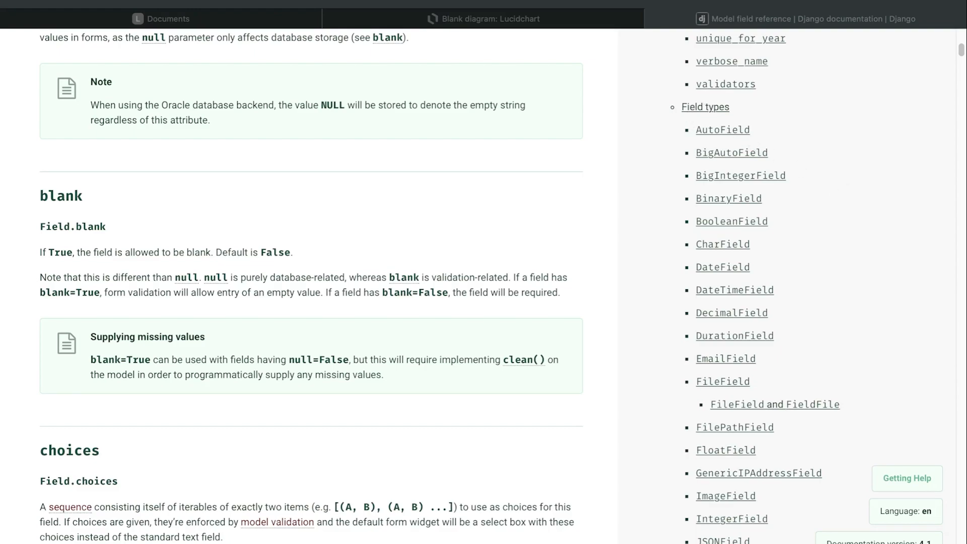
click(484, 19)
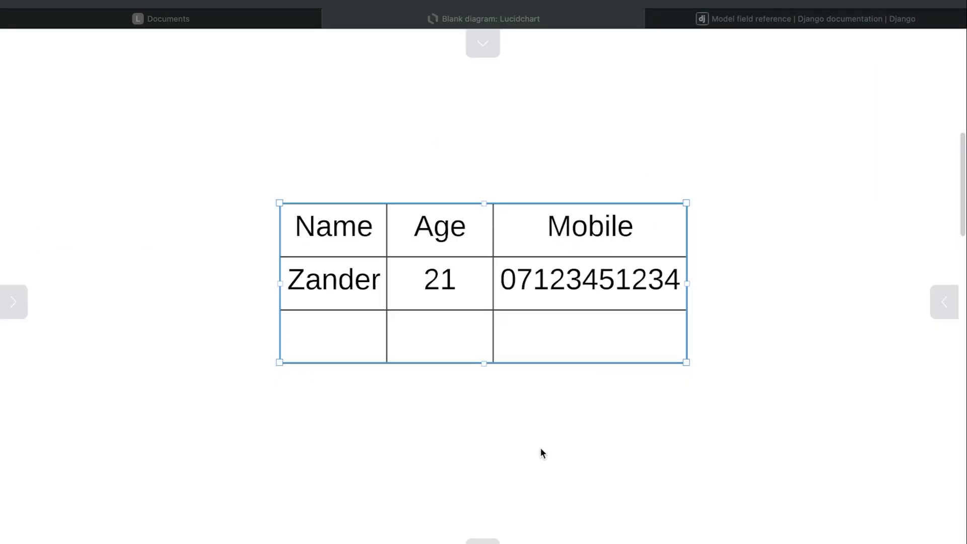
mouse_move(527, 408)
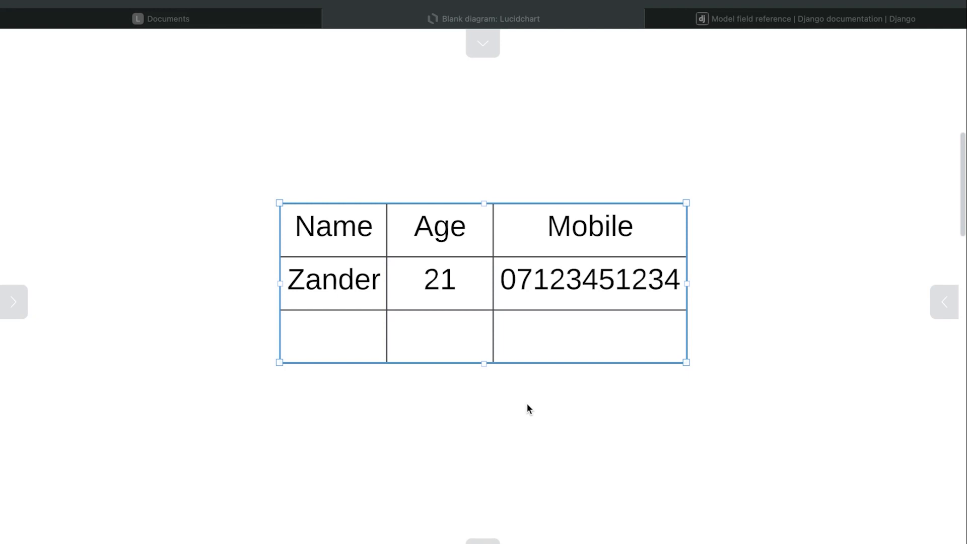
mouse_move(568, 266)
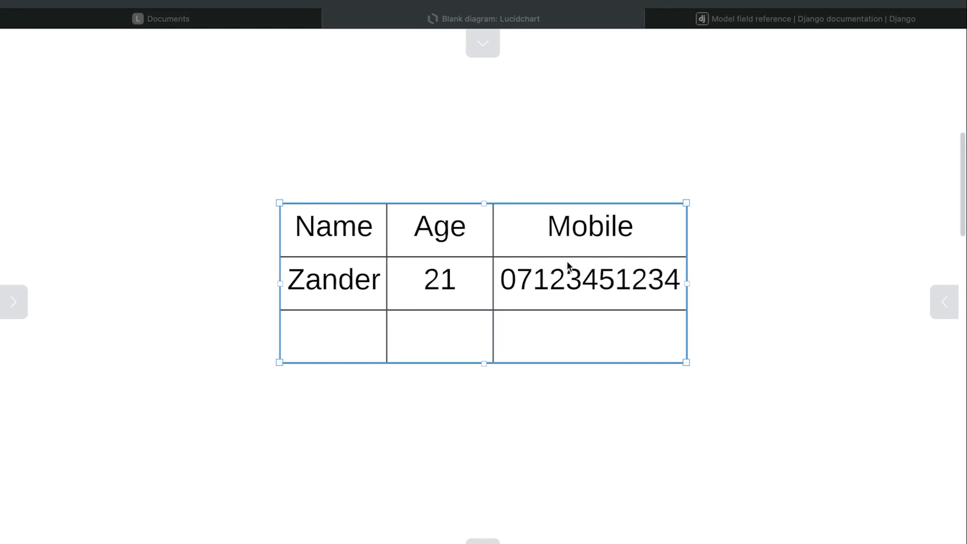
mouse_move(635, 254)
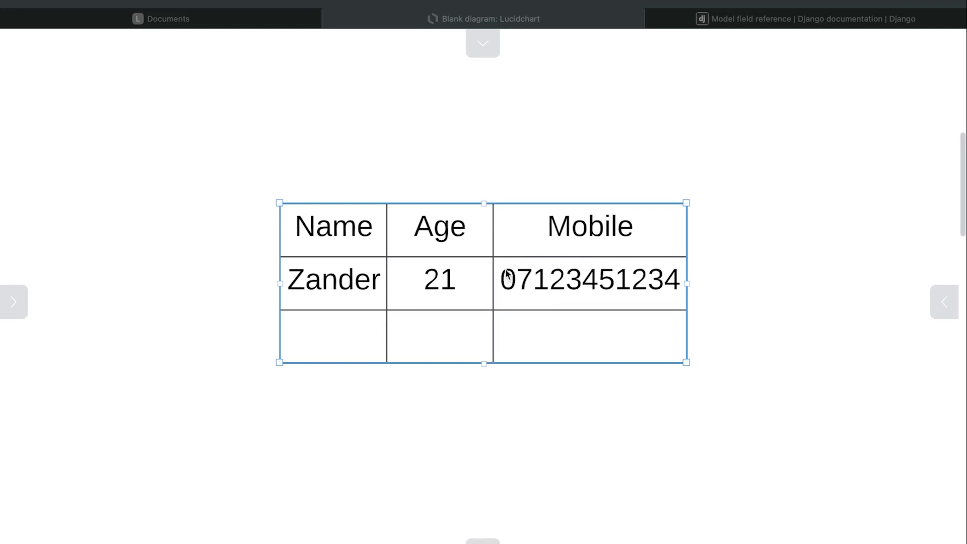
mouse_move(525, 241)
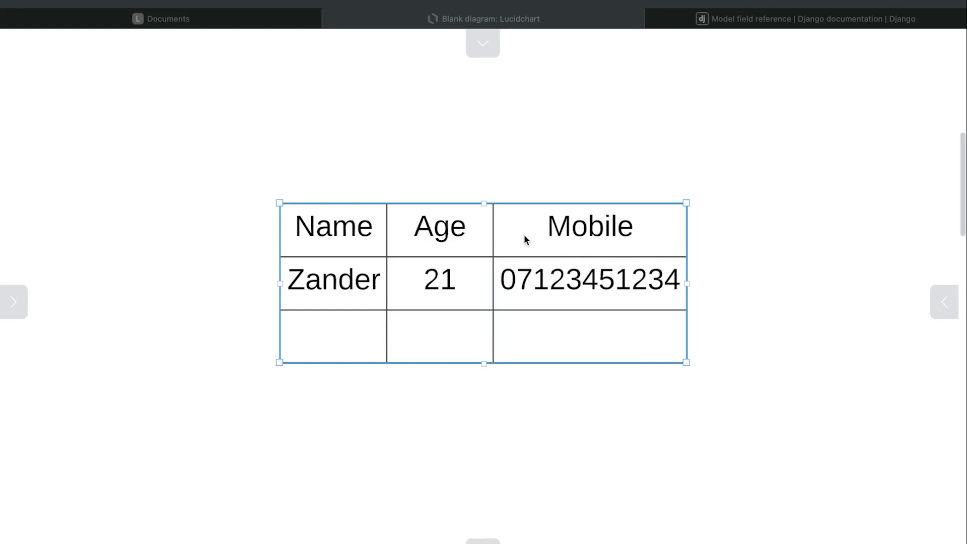
mouse_move(694, 278)
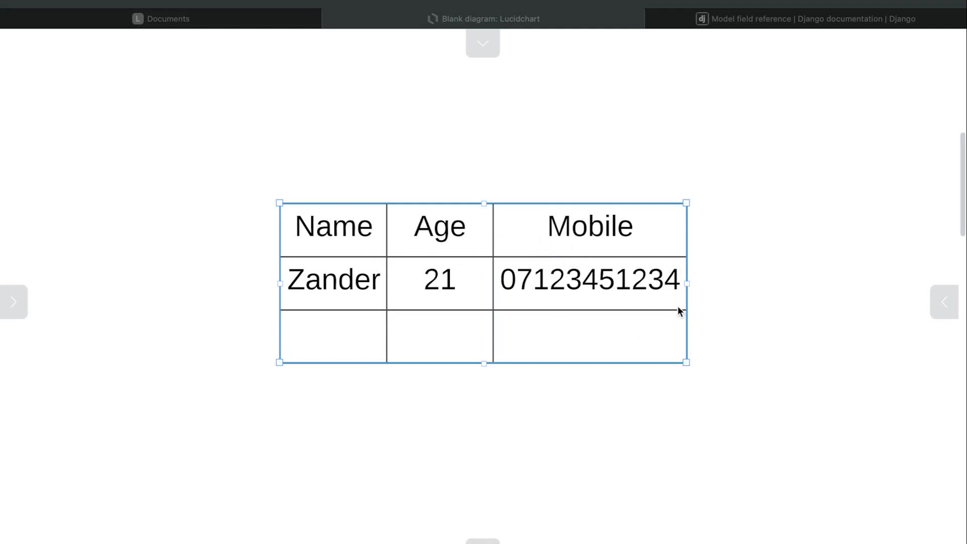
mouse_move(357, 235)
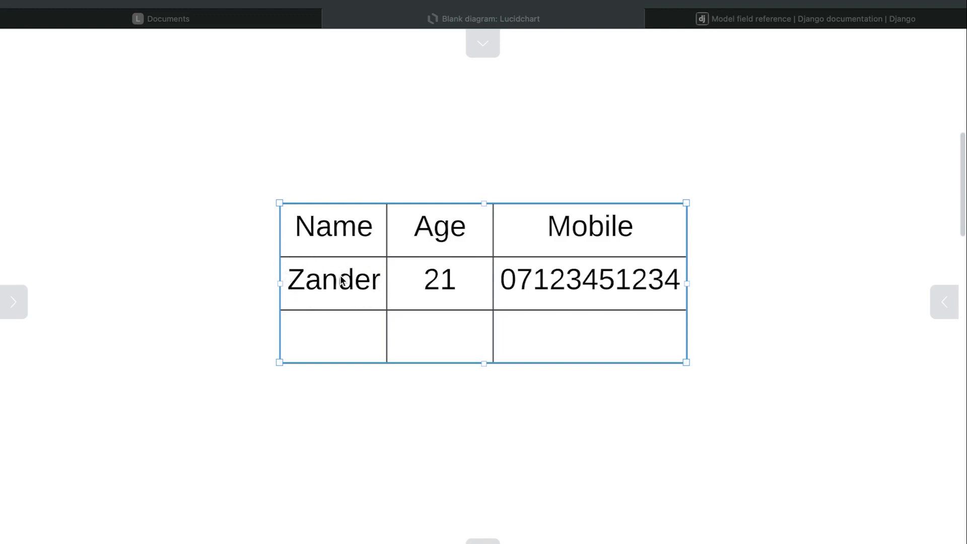
Jump to the CharField entry in the Django reference, then settle back at Field options with the contents list
click(803, 18)
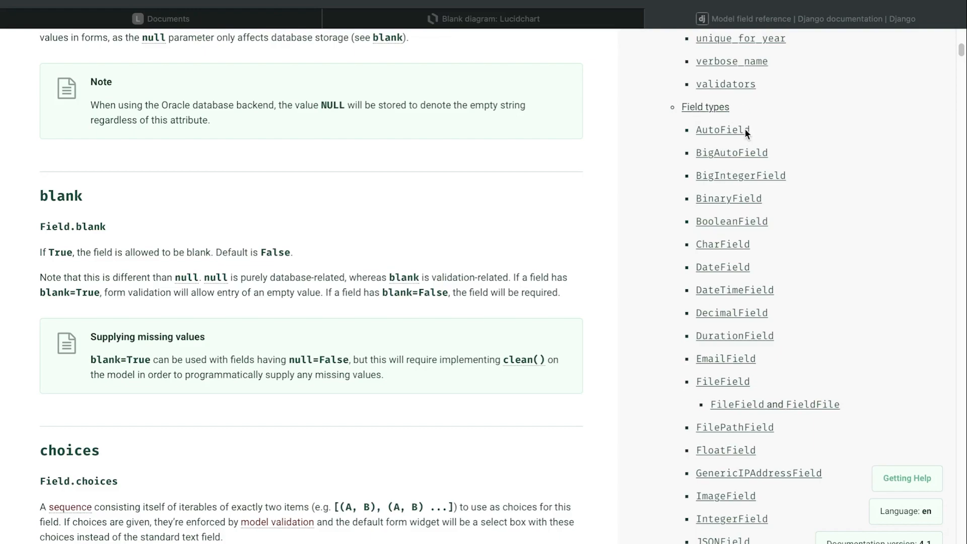
mouse_move(721, 251)
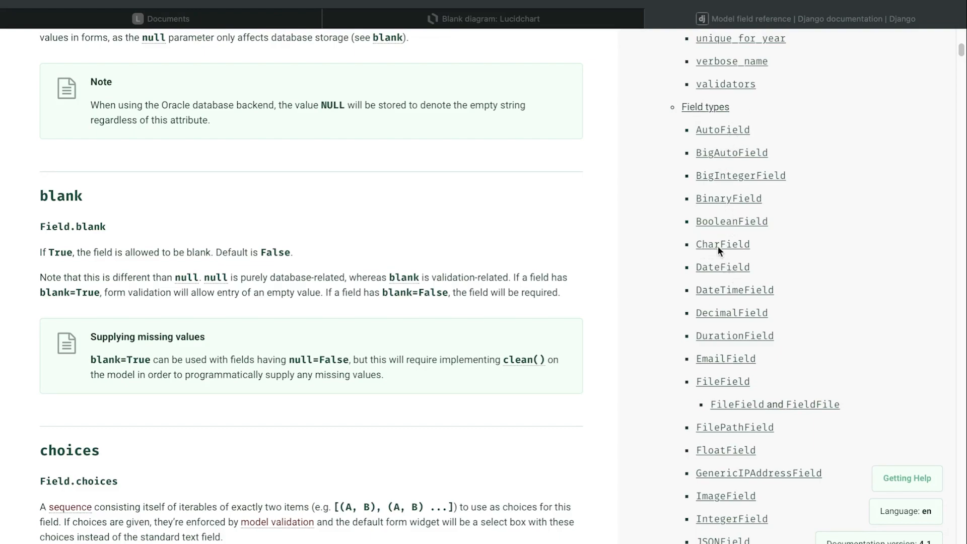
click(723, 244)
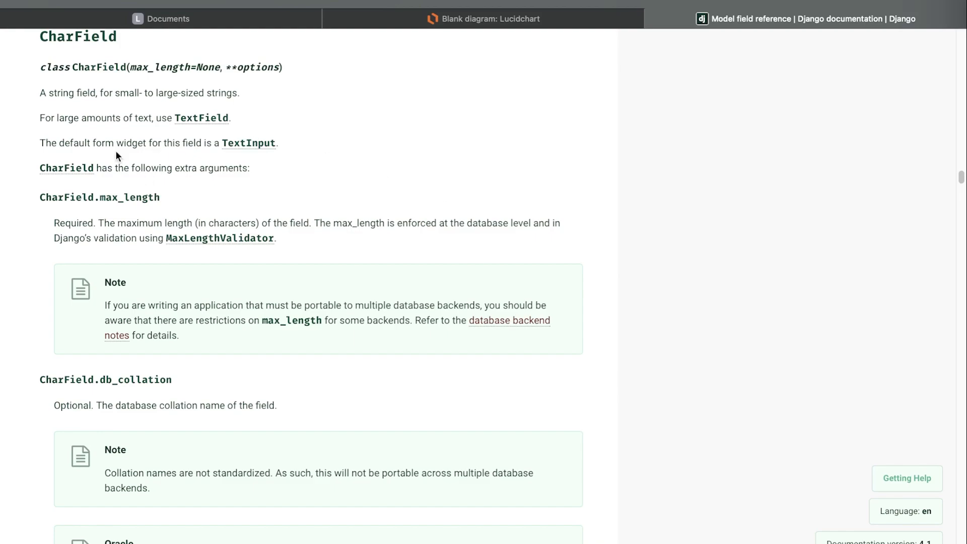
mouse_move(130, 122)
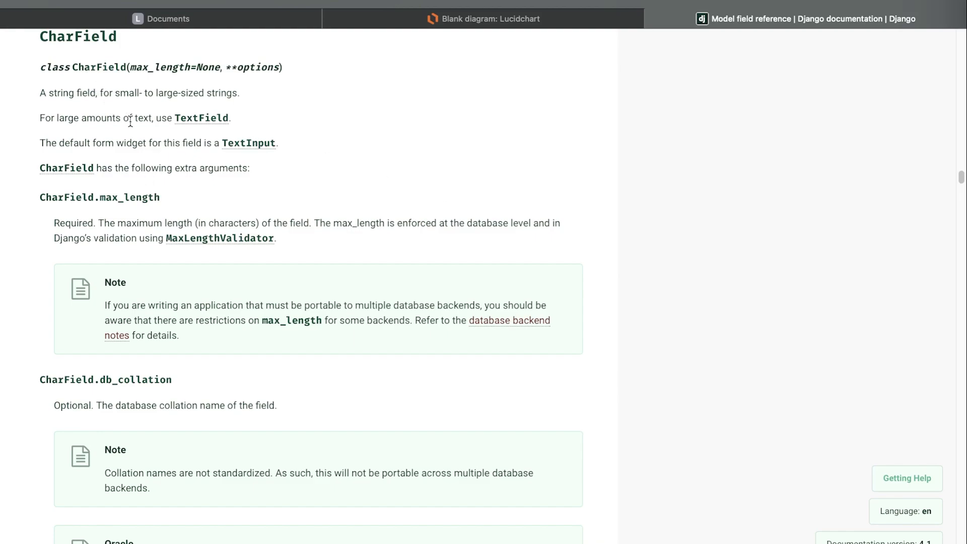
mouse_move(103, 108)
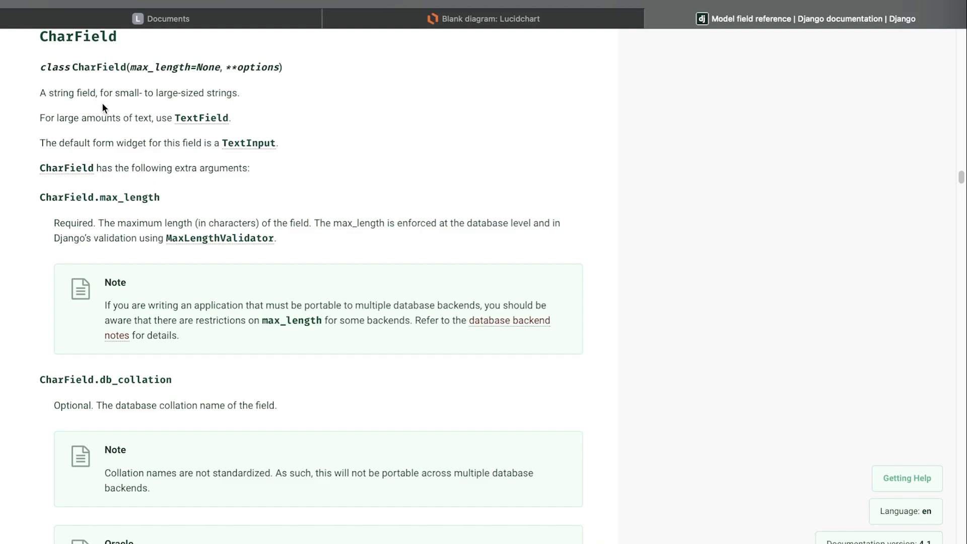
mouse_move(149, 105)
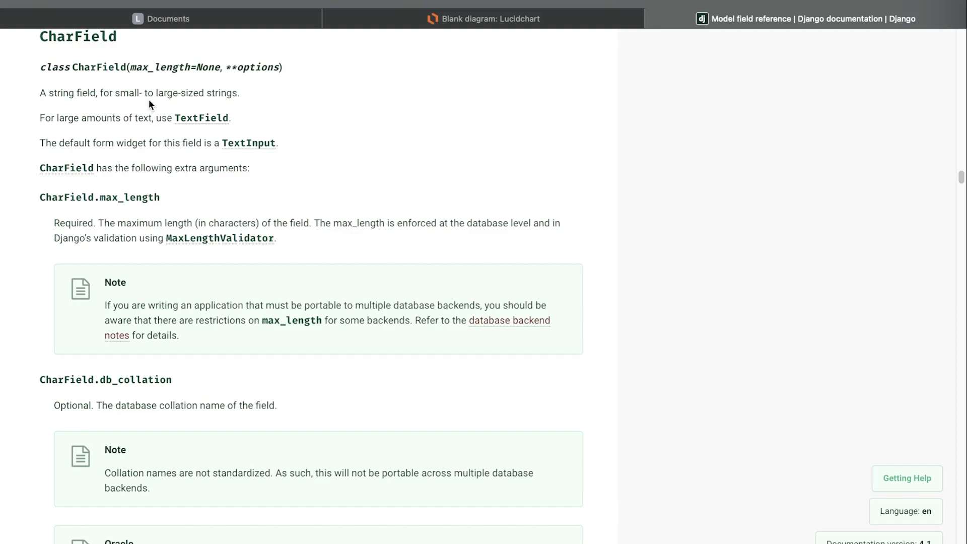
mouse_move(249, 99)
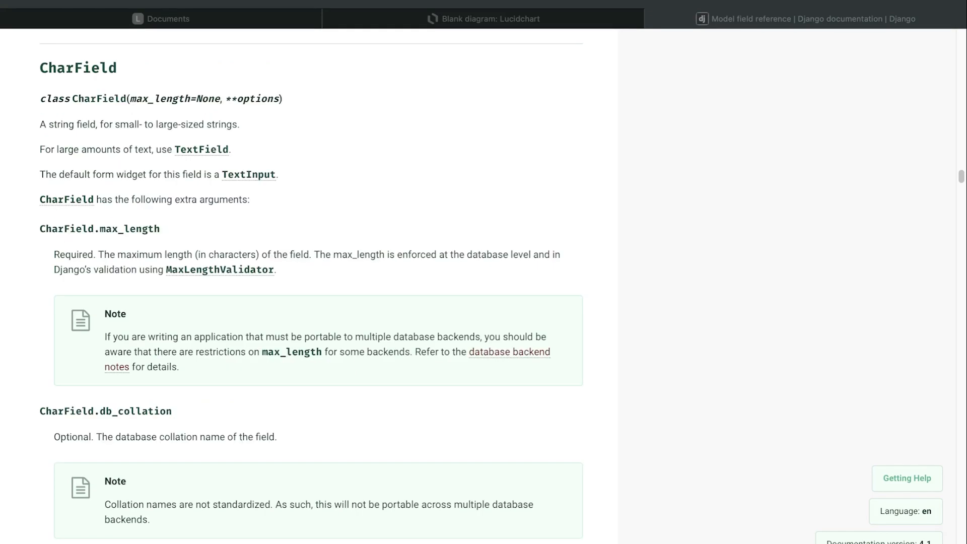
mouse_move(466, 314)
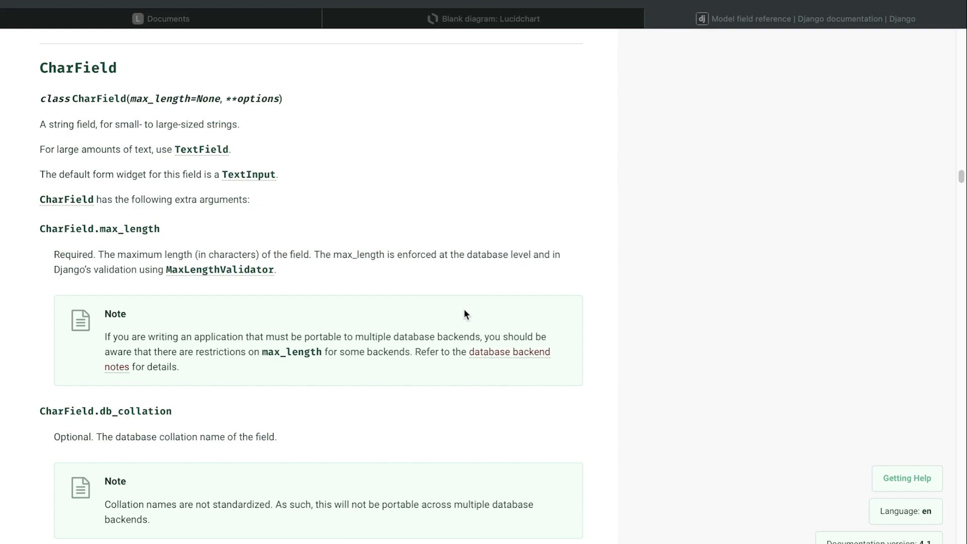
mouse_move(138, 99)
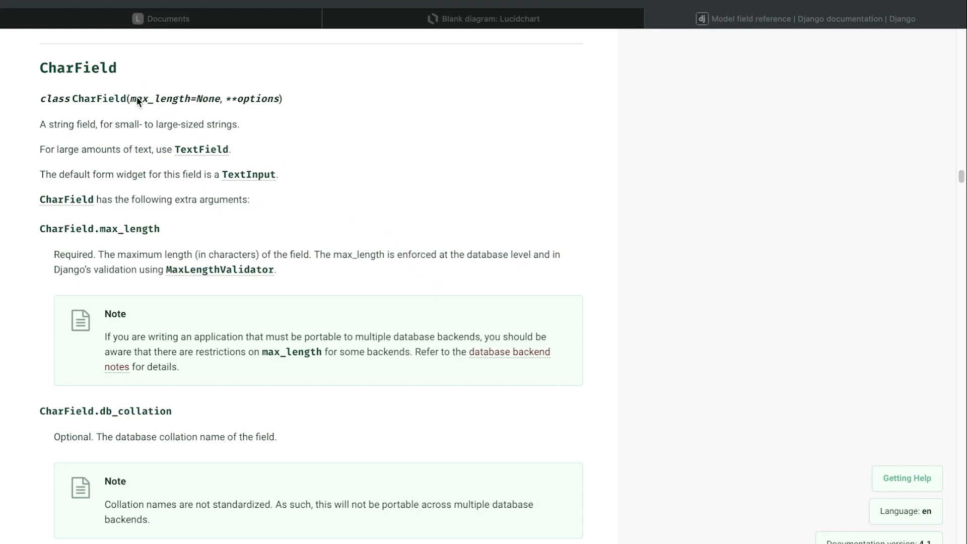
mouse_move(88, 112)
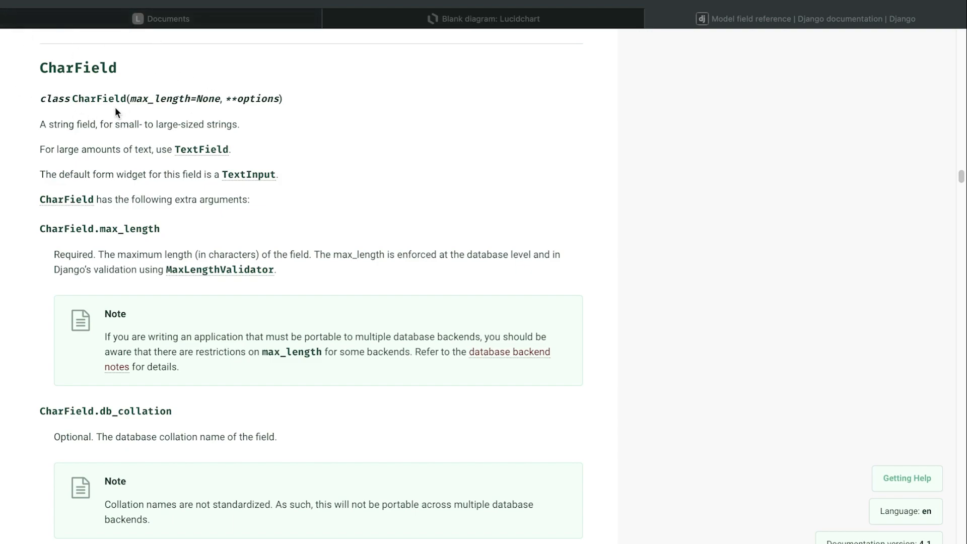
mouse_move(113, 93)
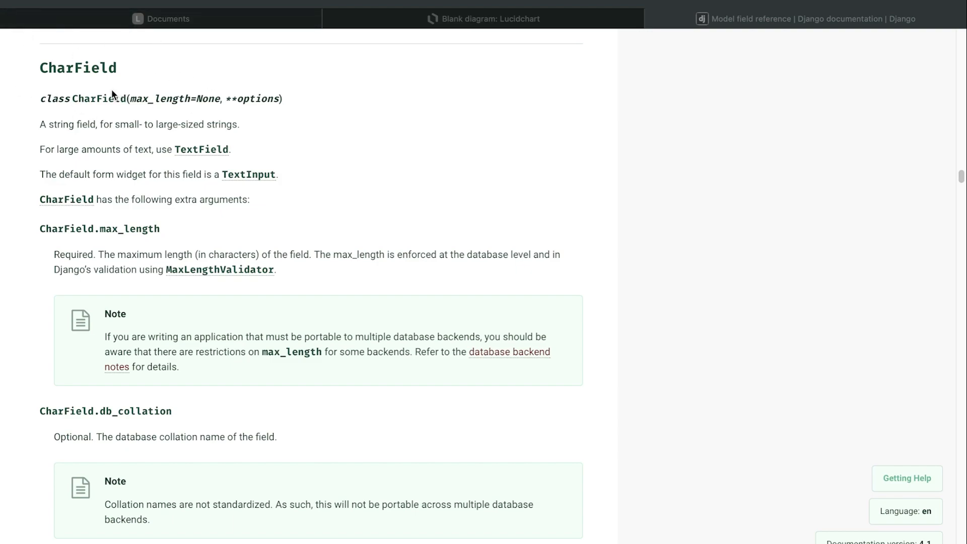
mouse_move(105, 177)
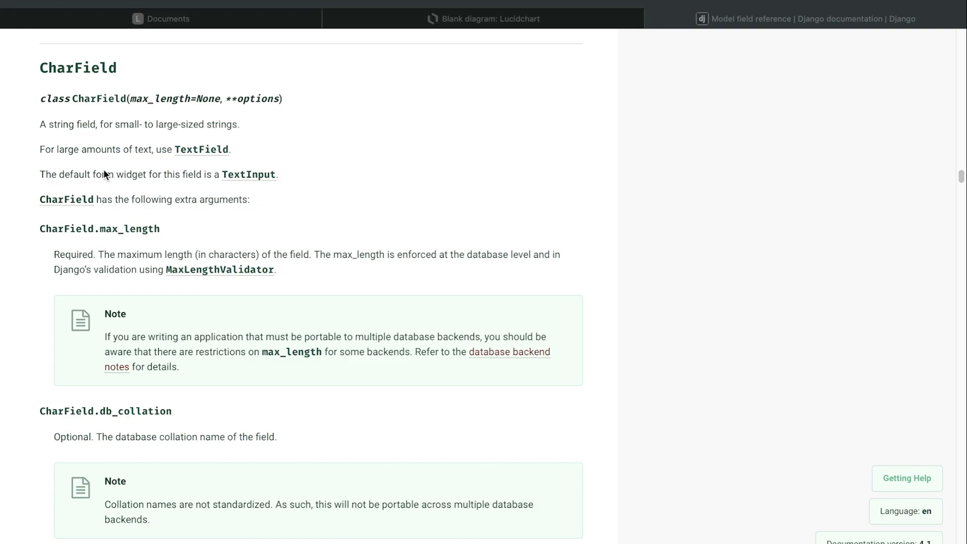
mouse_move(90, 64)
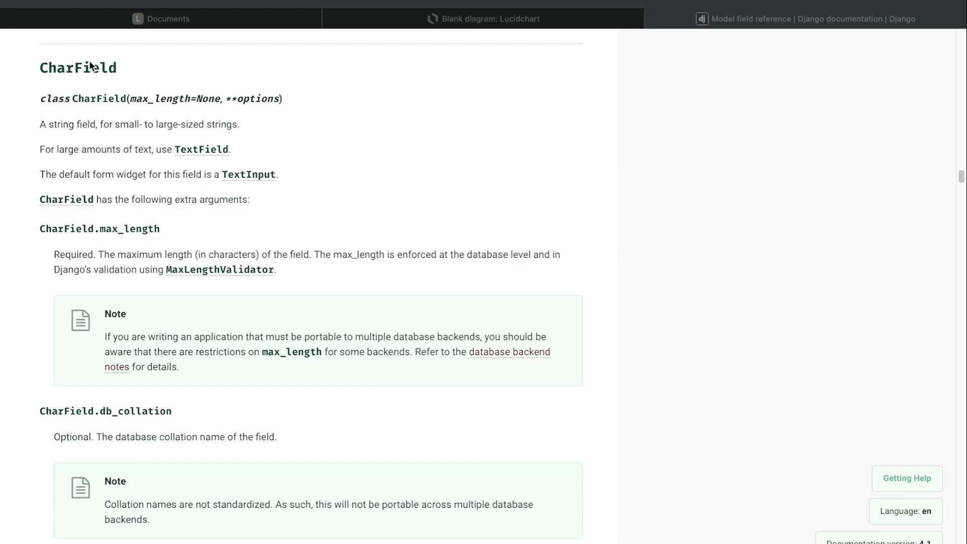
mouse_move(67, 136)
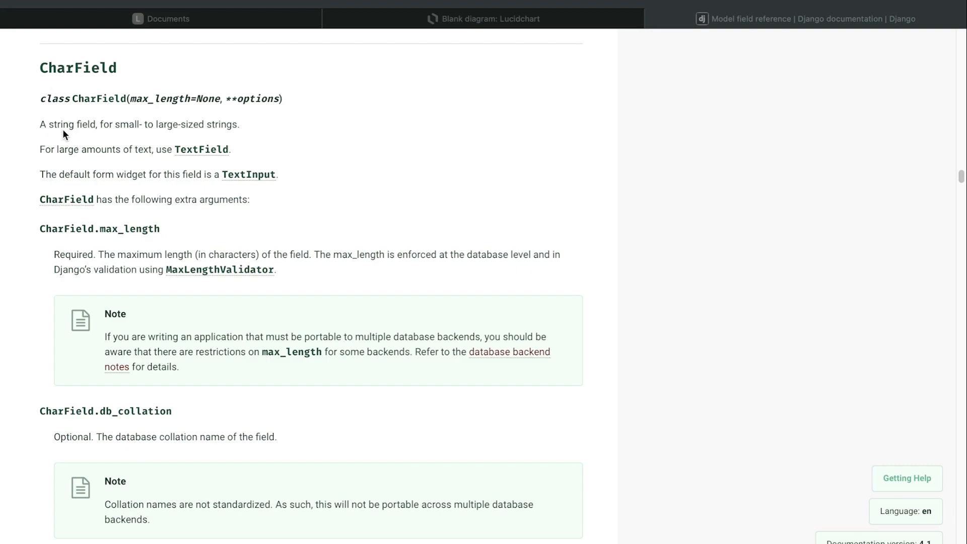
mouse_move(258, 182)
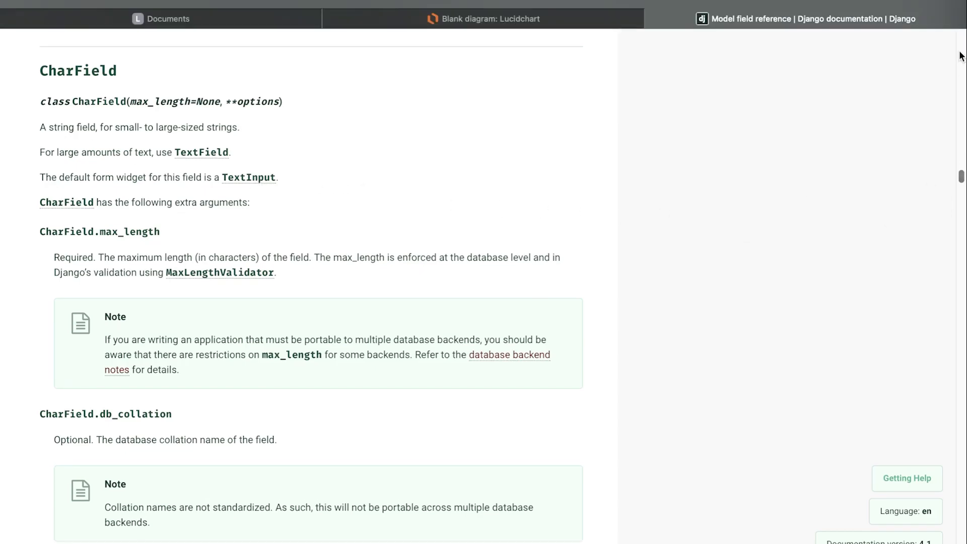
scroll(down, 3)
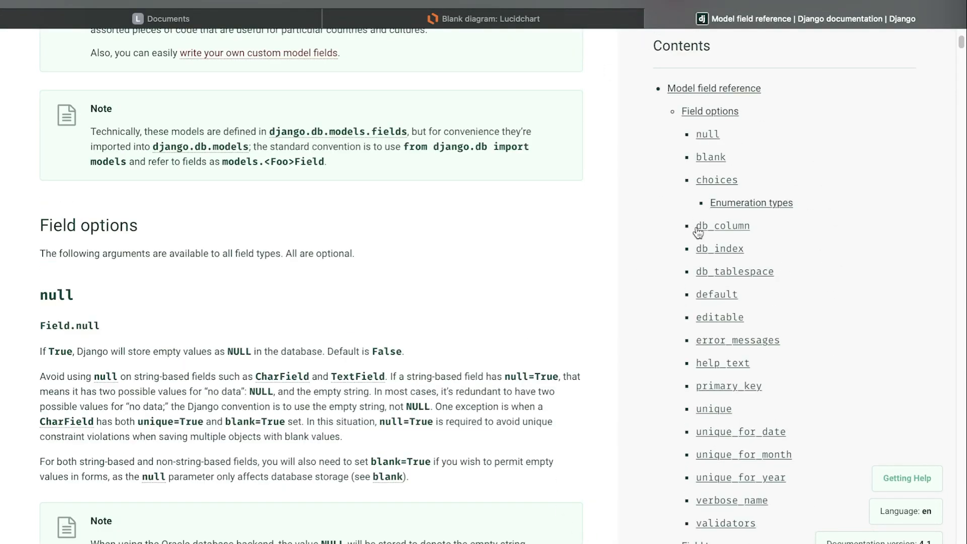
mouse_move(398, 404)
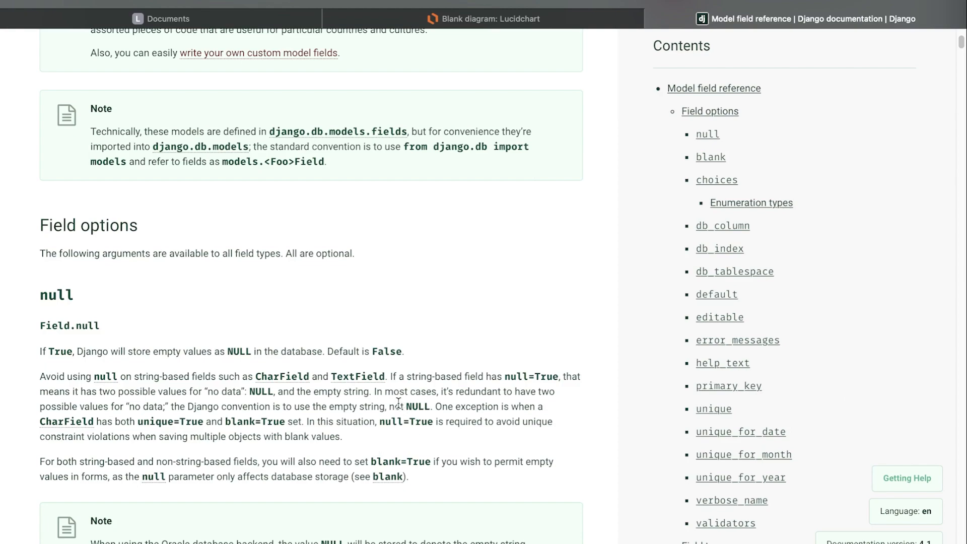
mouse_move(398, 402)
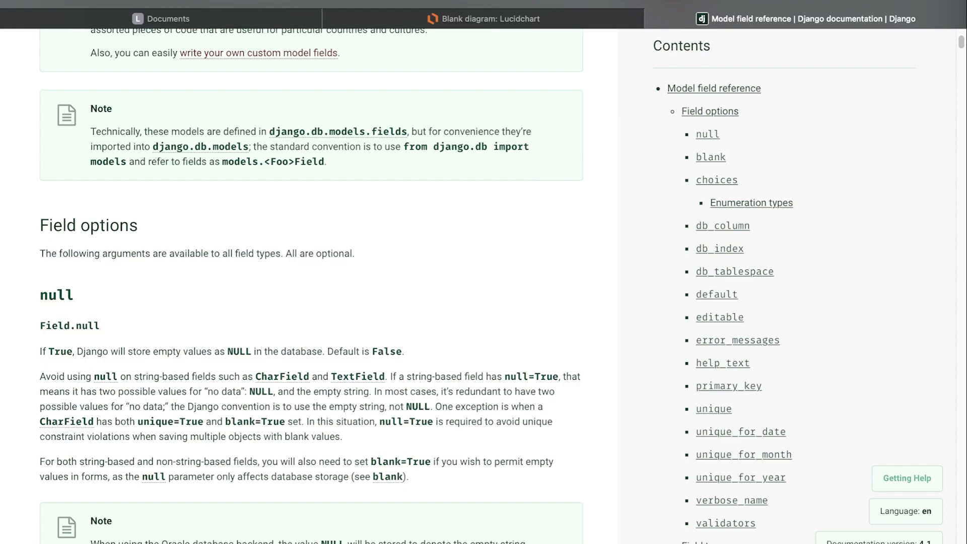
click(485, 18)
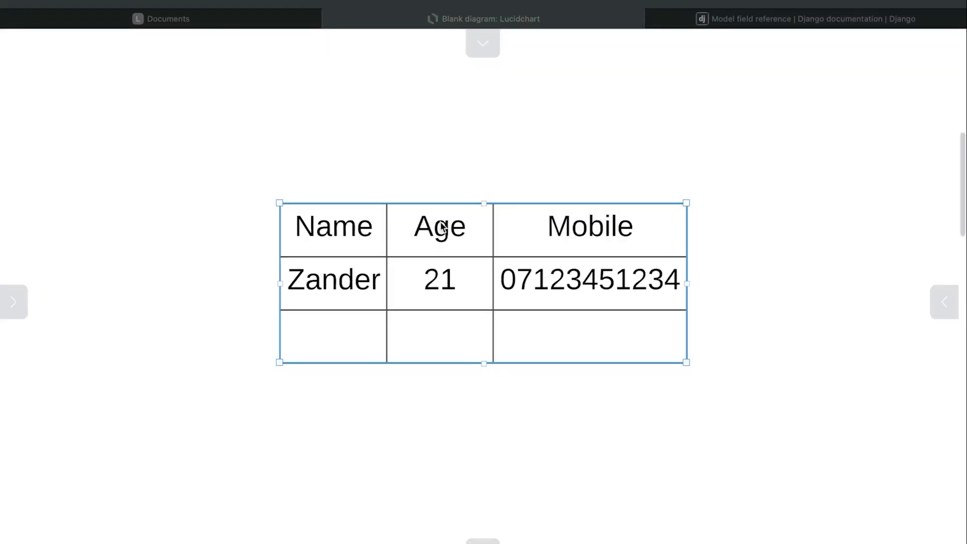
mouse_move(595, 309)
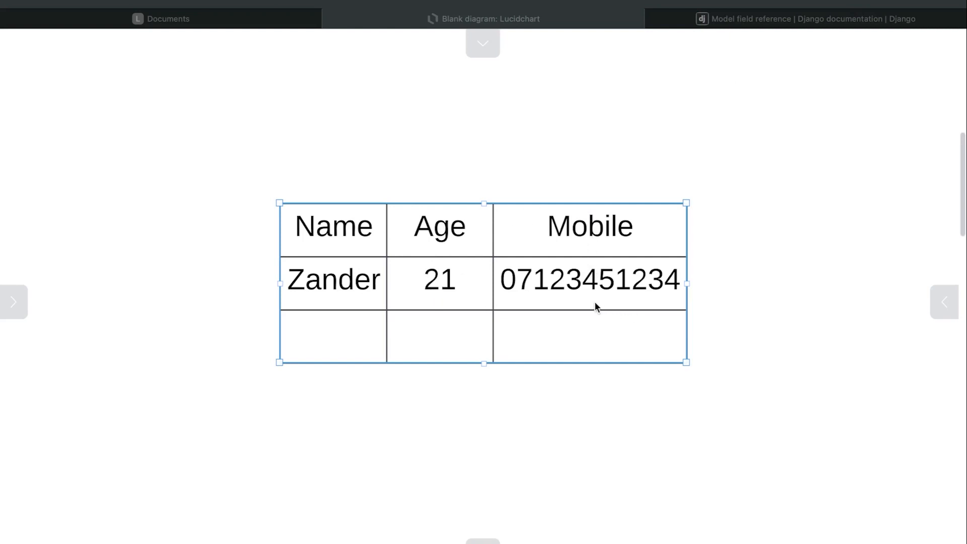
mouse_move(456, 288)
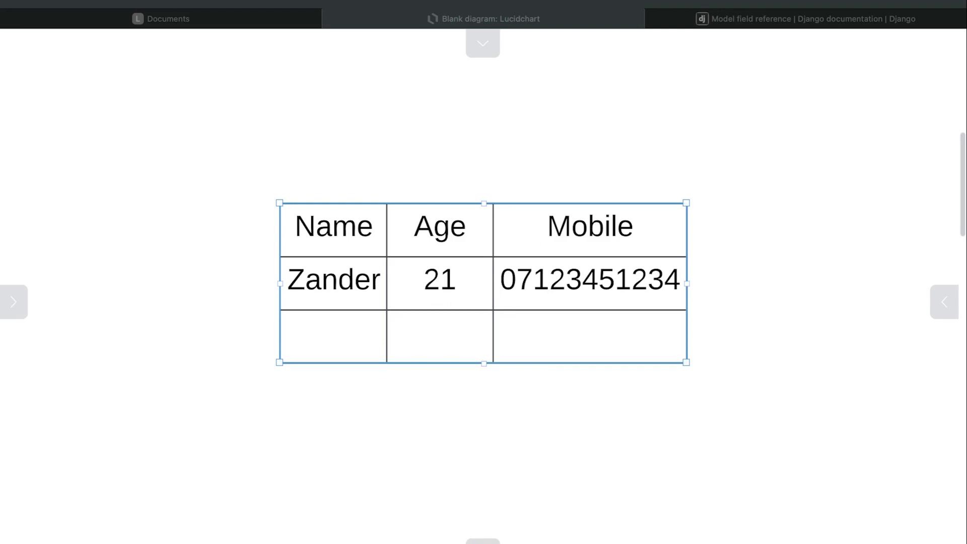
click(805, 18)
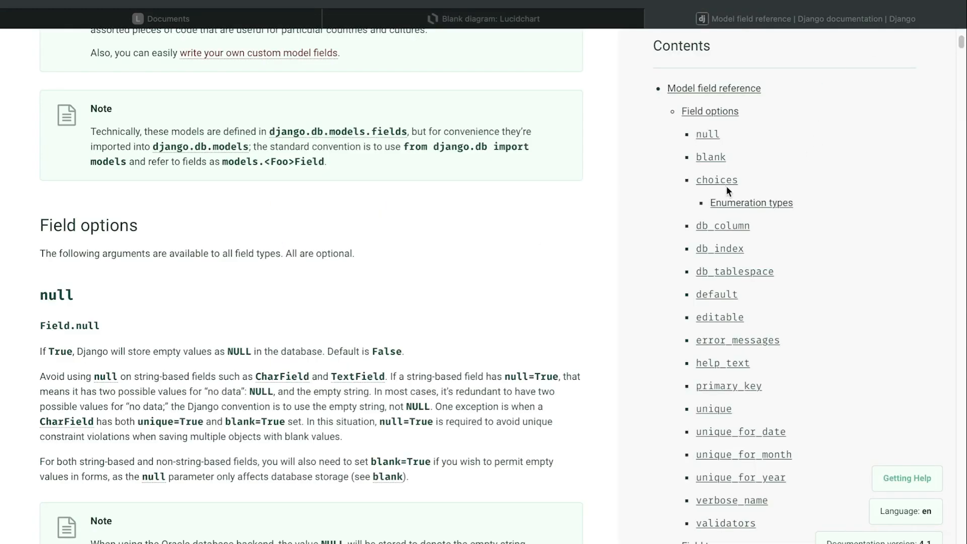
Scroll the field reference down through the blank and choices option sections
scroll(down, 3)
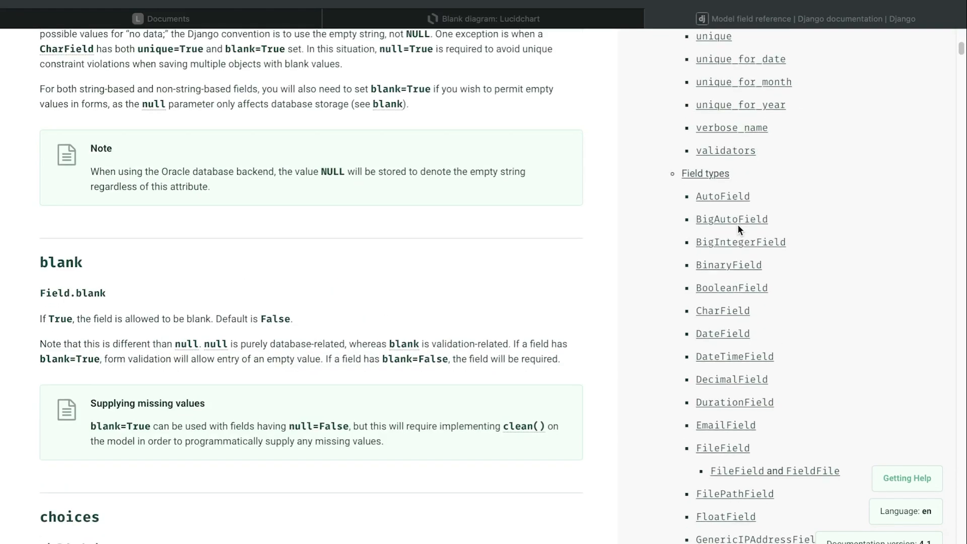
scroll(down, 3)
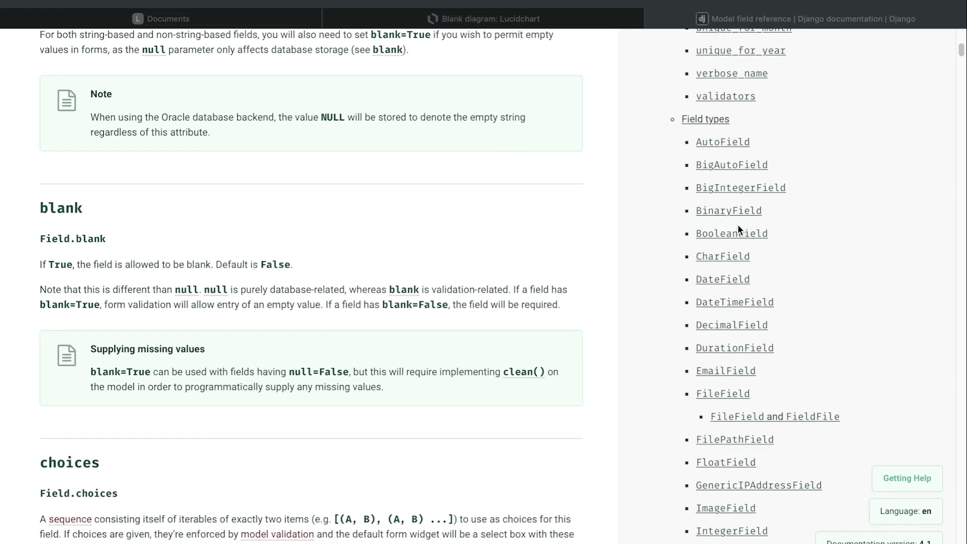
scroll(down, 3)
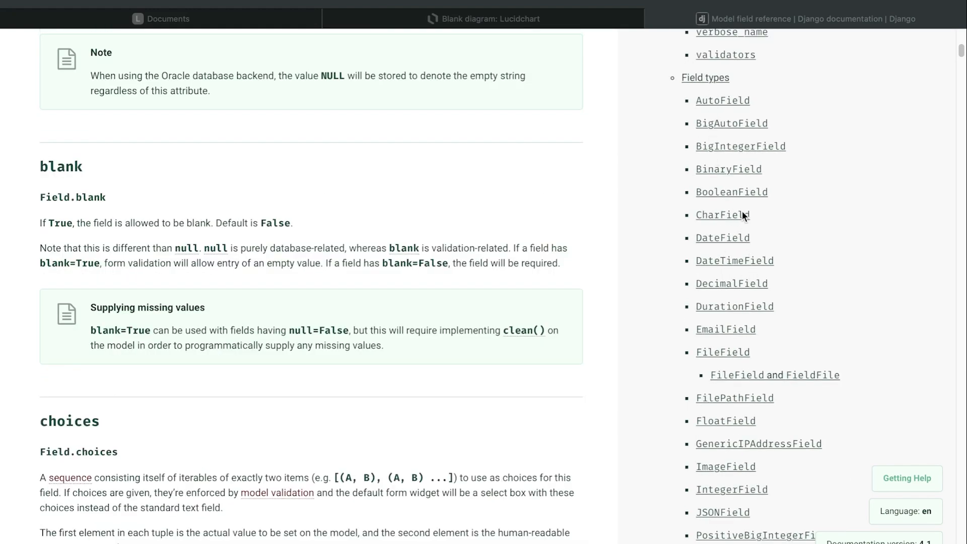
mouse_move(782, 108)
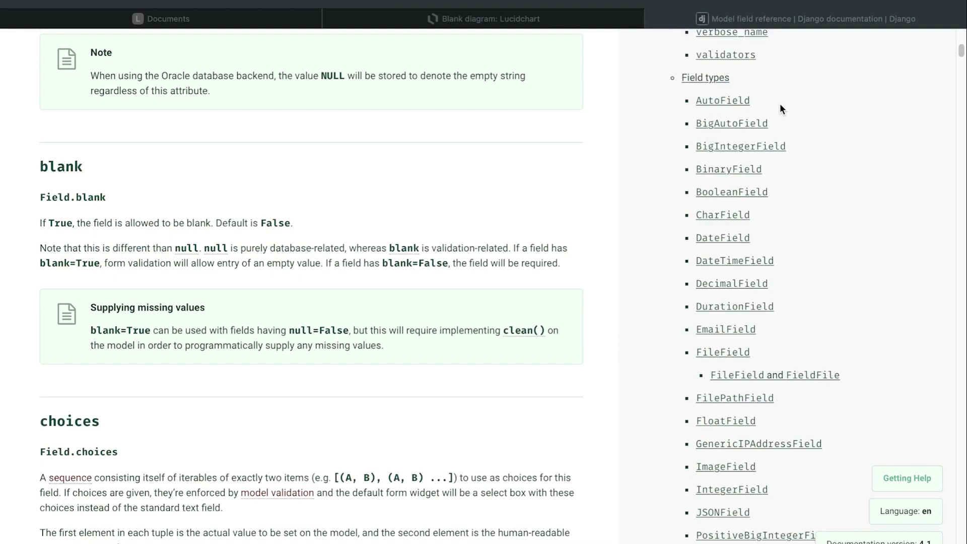
mouse_move(820, 273)
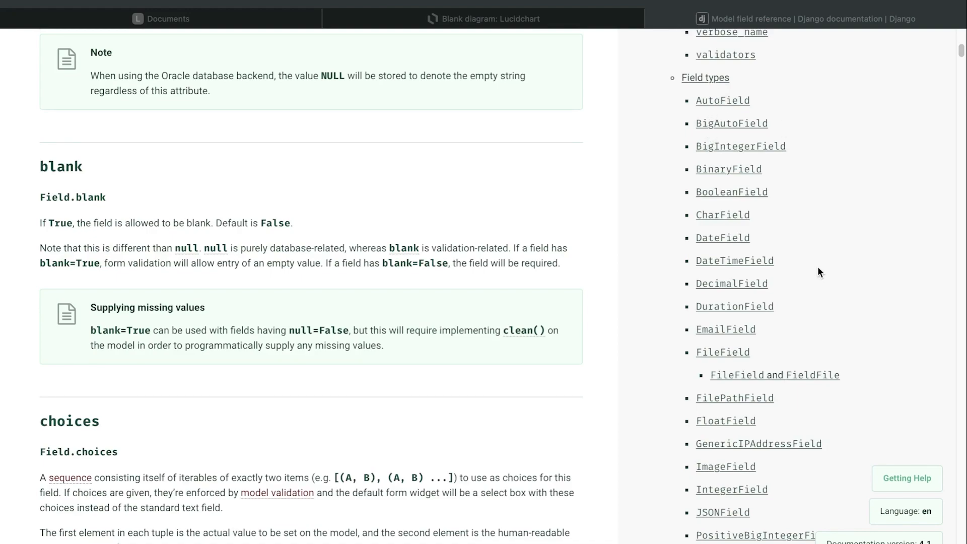
mouse_move(784, 411)
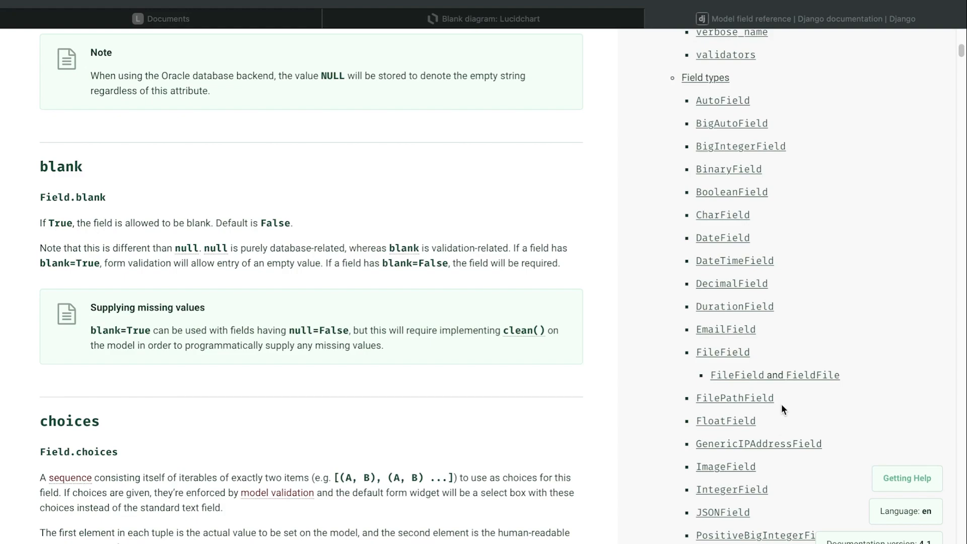
scroll(down, 3)
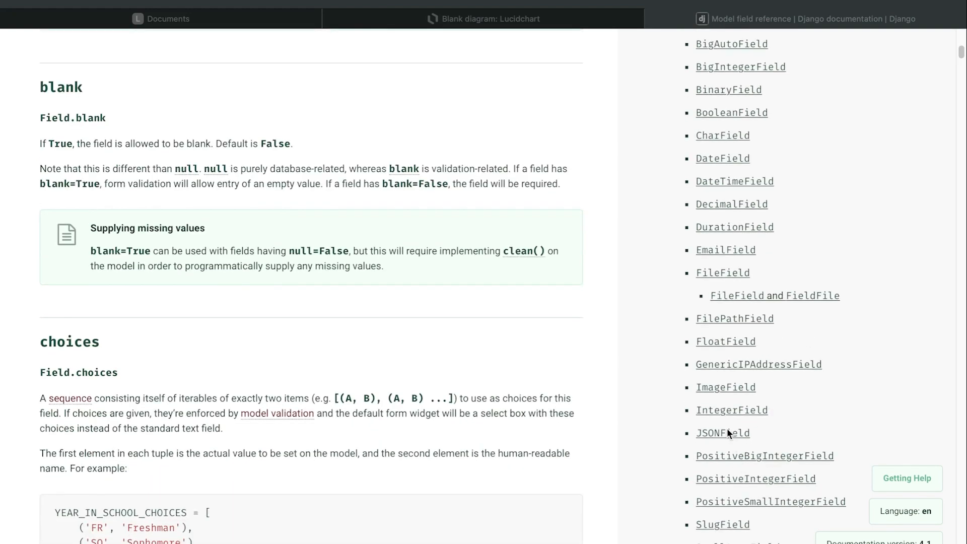
mouse_move(737, 417)
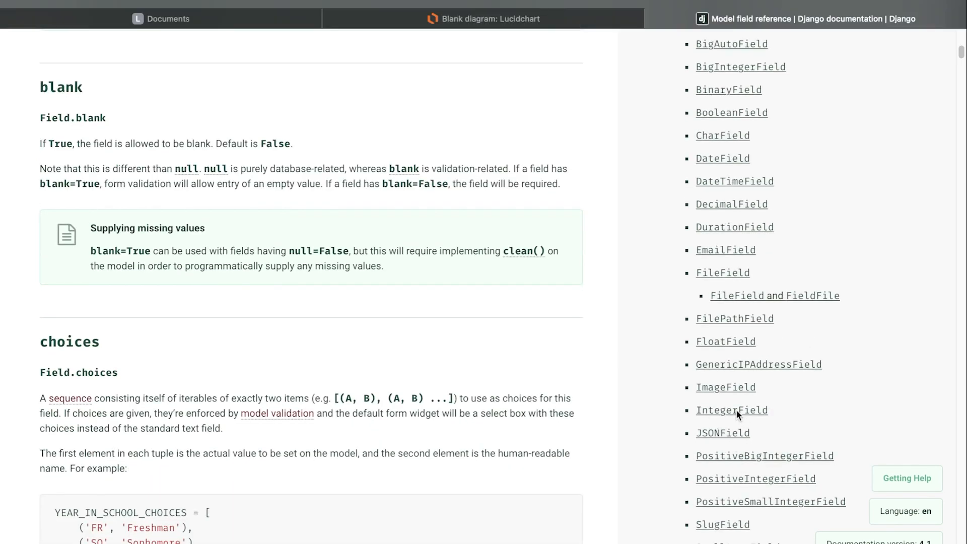
Jump to the IntegerField entry, then scroll until null's explanation and the field types list show
click(733, 410)
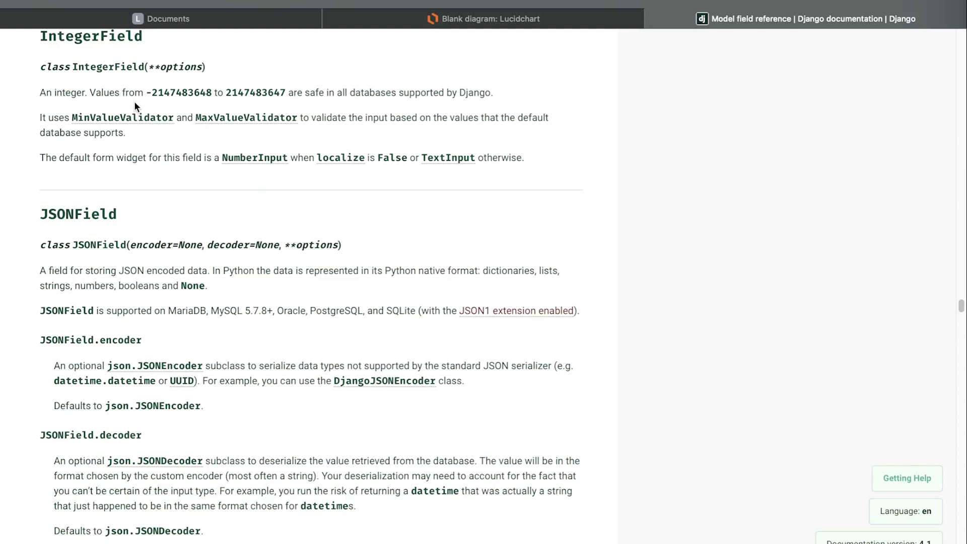
mouse_move(156, 96)
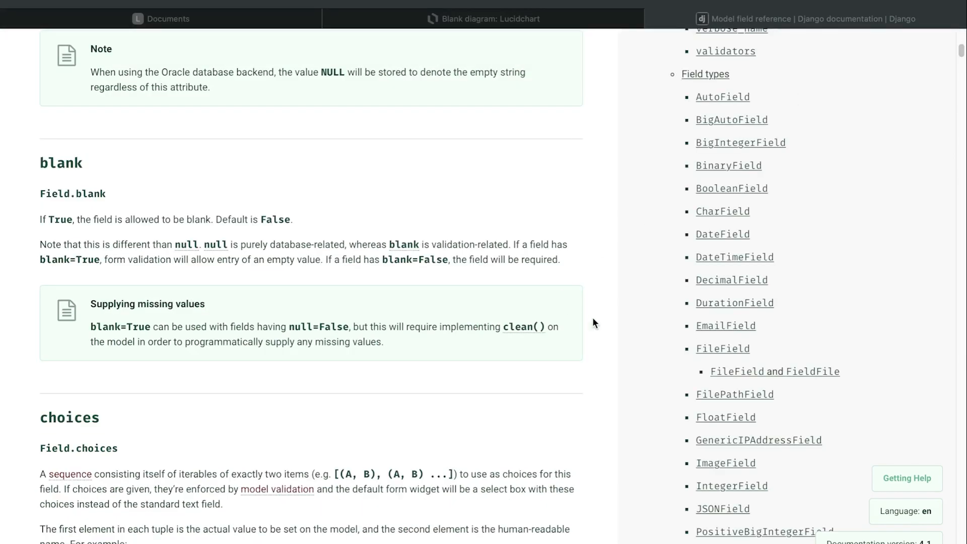
mouse_move(891, 162)
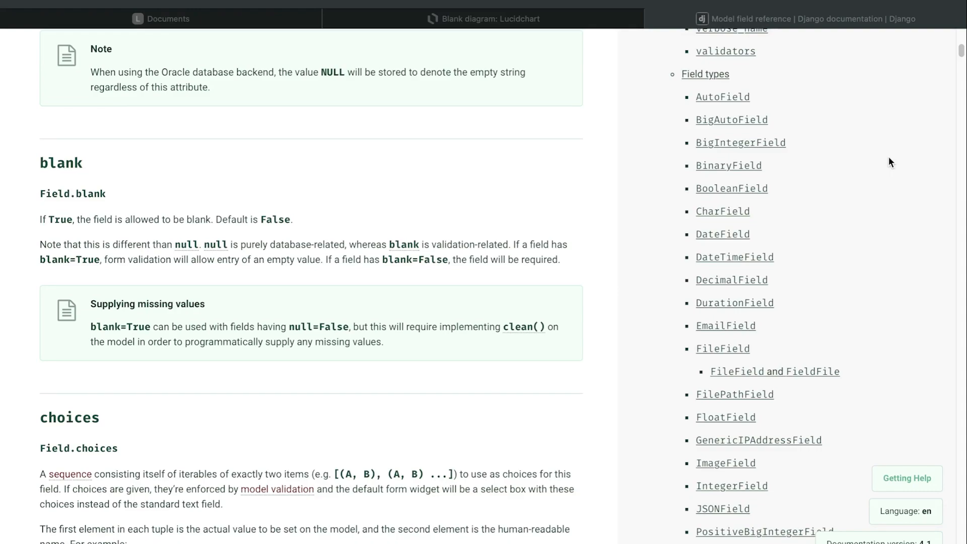
mouse_move(778, 257)
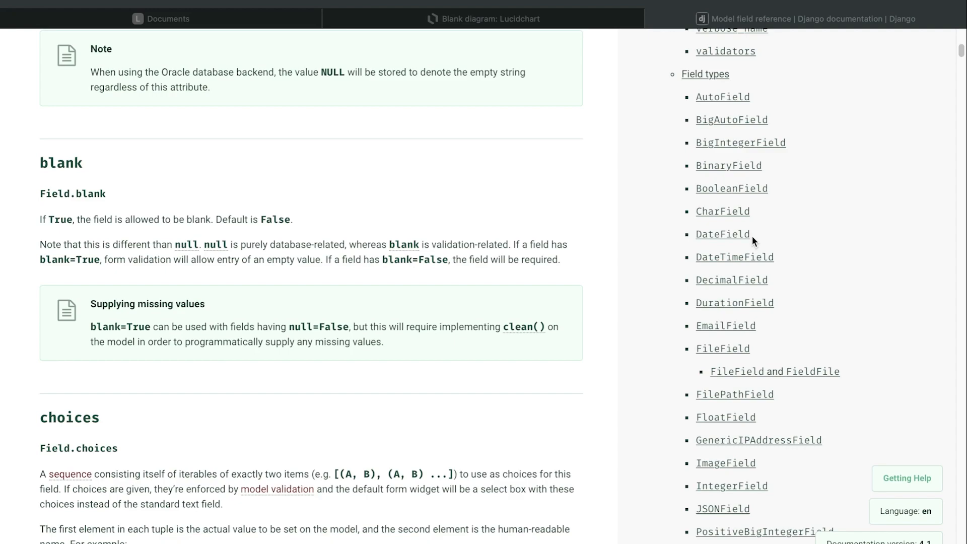
mouse_move(784, 275)
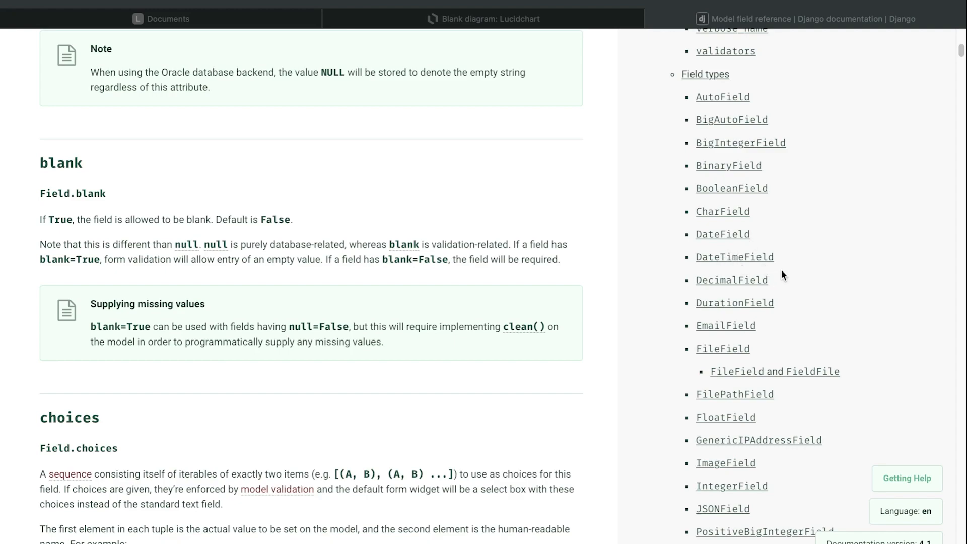
mouse_move(787, 296)
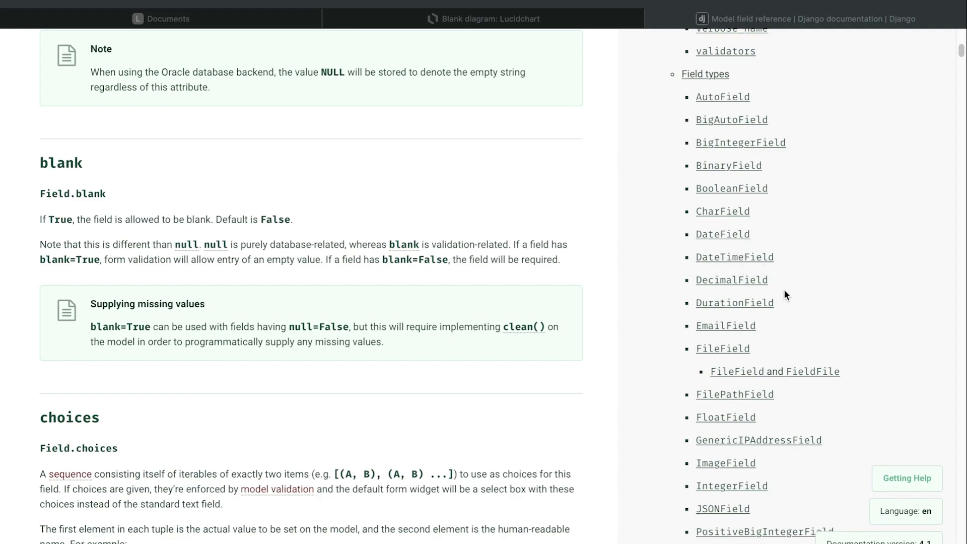
mouse_move(701, 335)
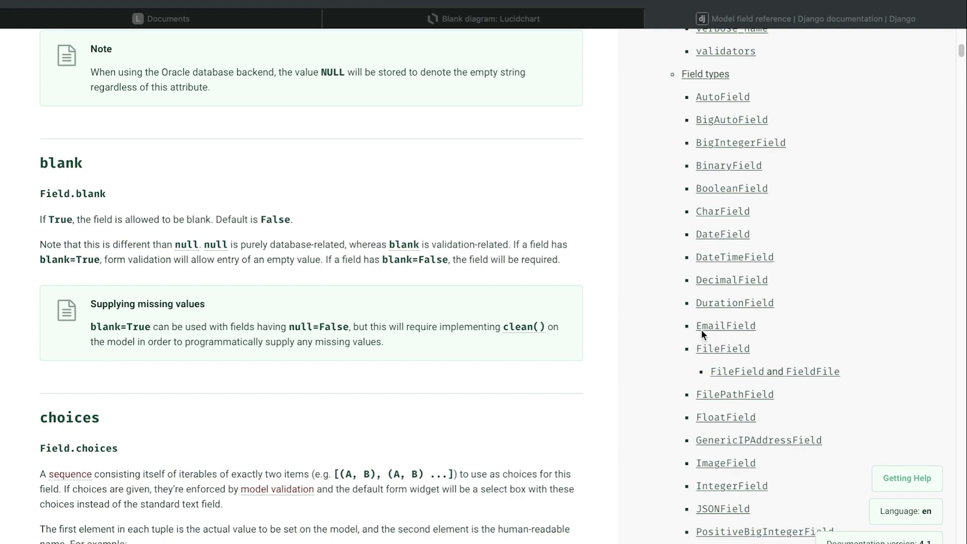
mouse_move(743, 328)
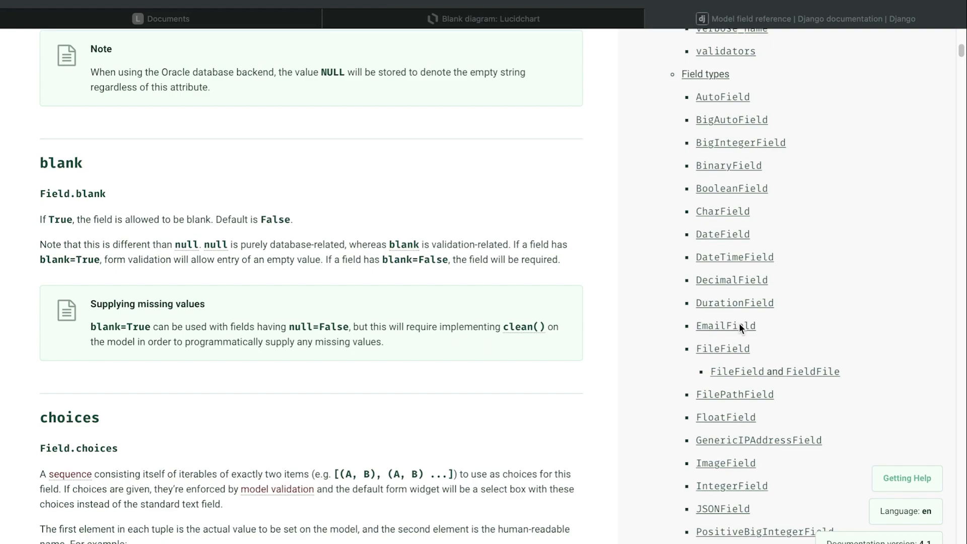
mouse_move(750, 330)
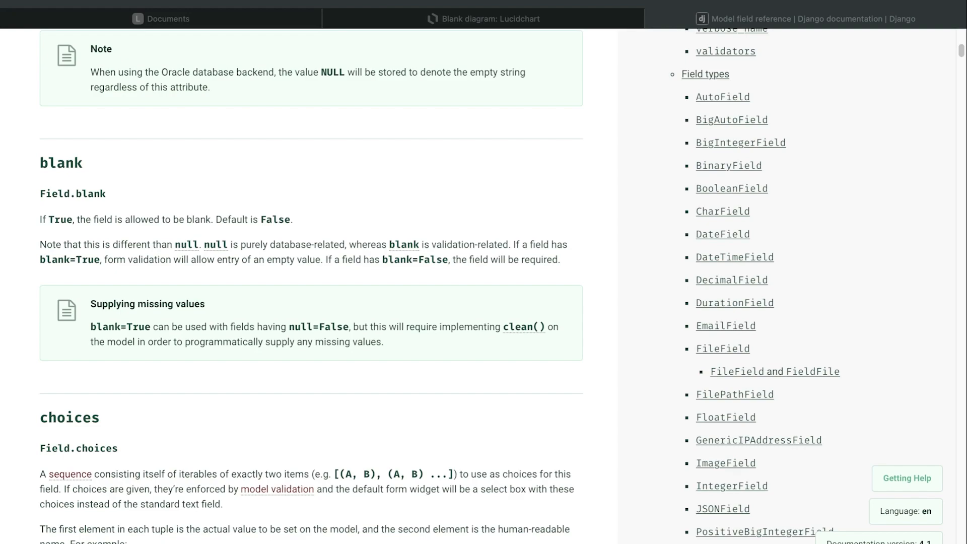
mouse_move(779, 299)
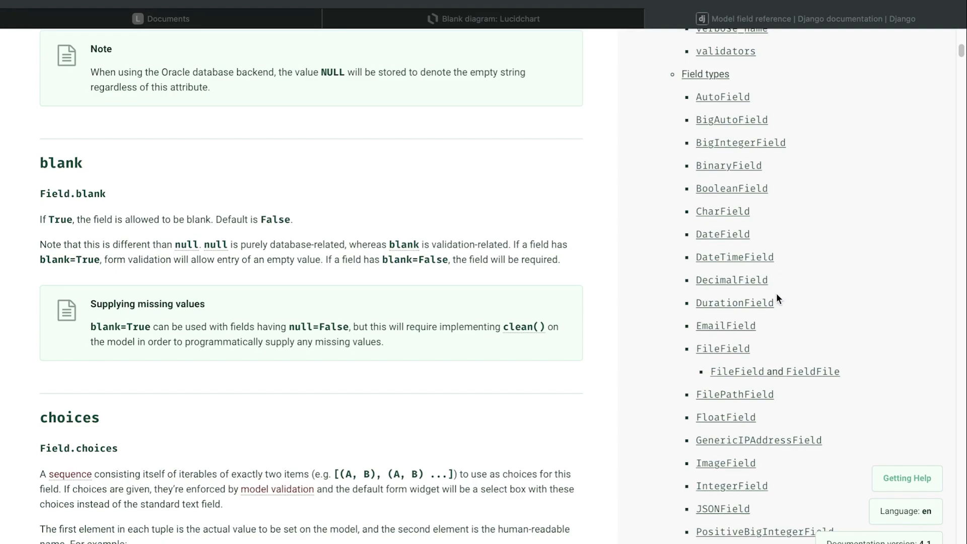
mouse_move(762, 329)
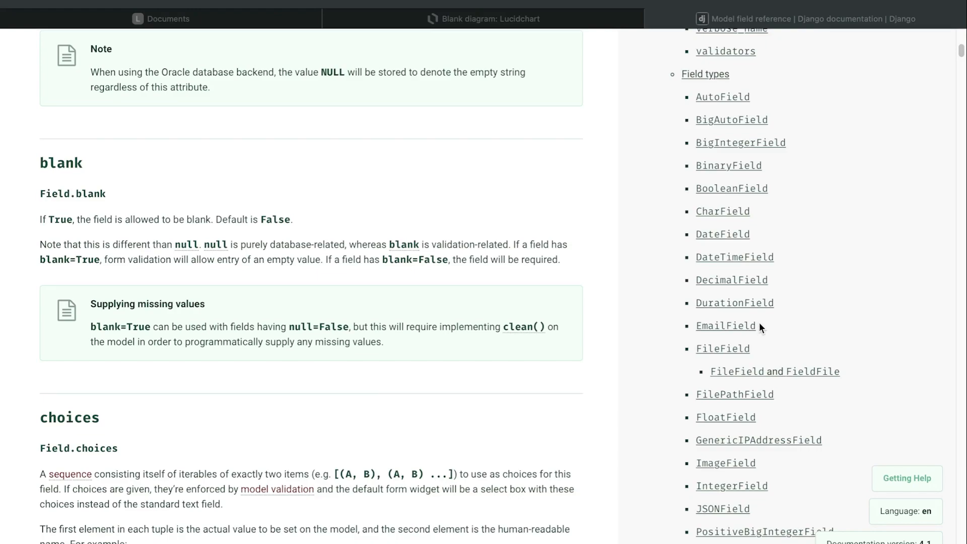
mouse_move(747, 255)
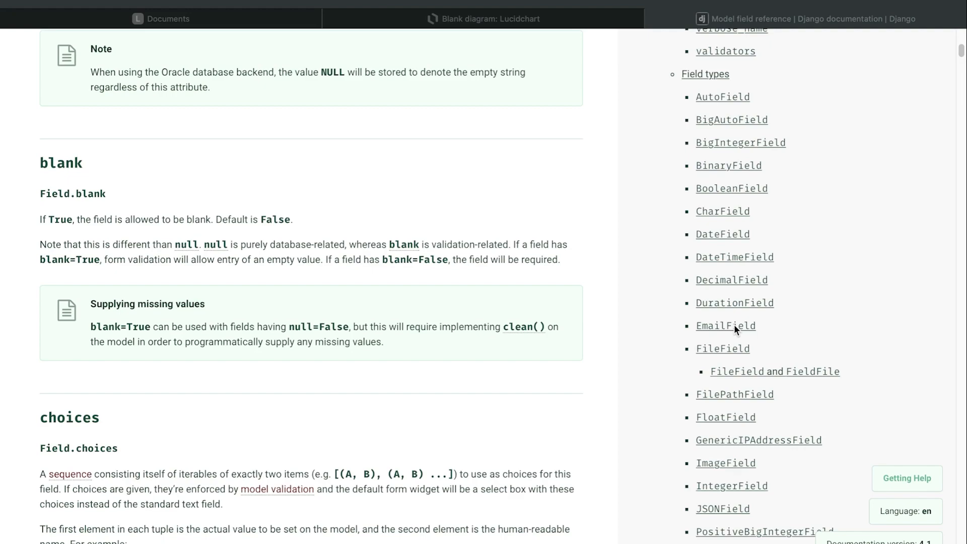
mouse_move(735, 331)
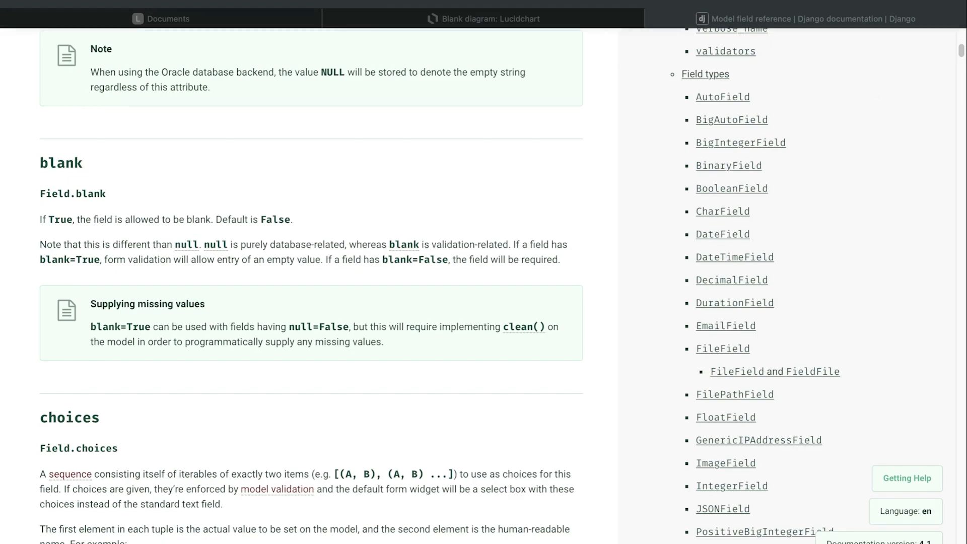
mouse_move(724, 359)
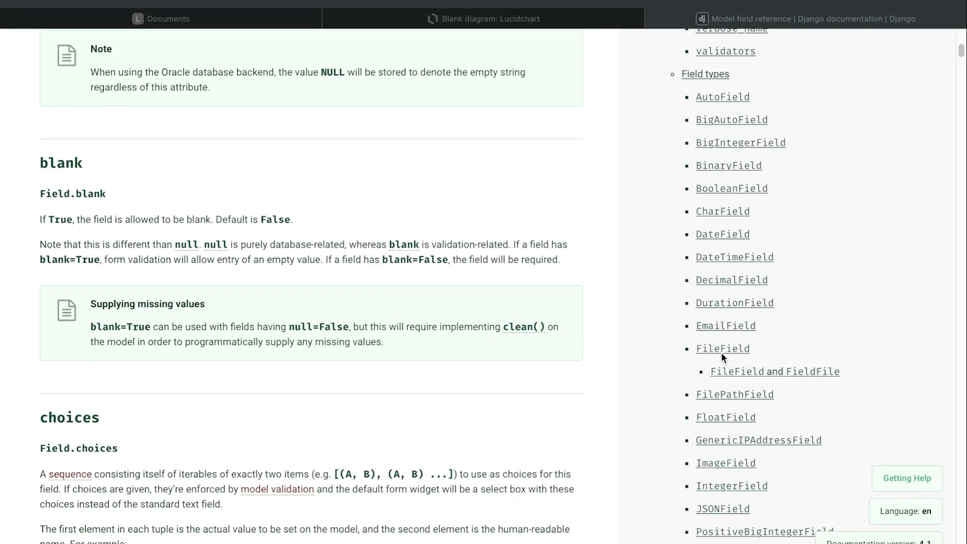
mouse_move(768, 356)
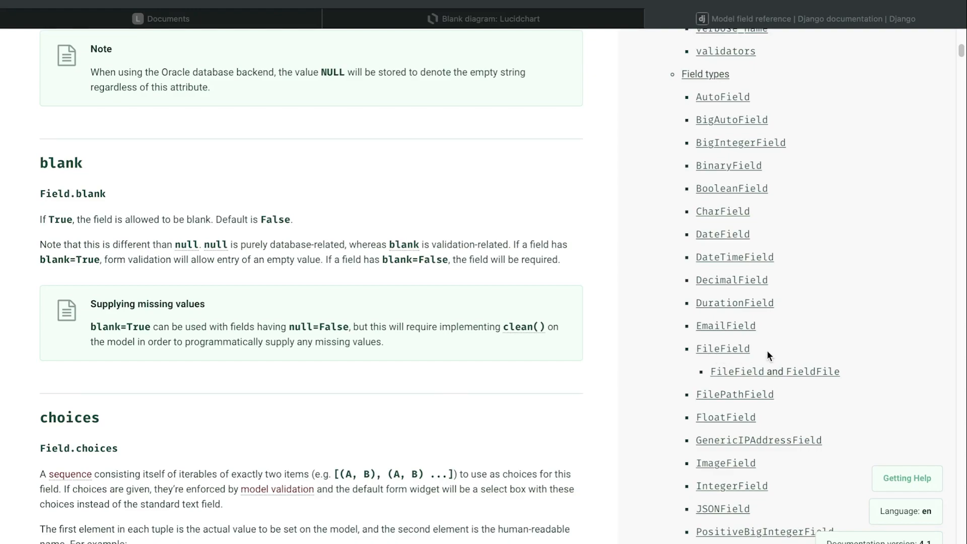
scroll(down, 3)
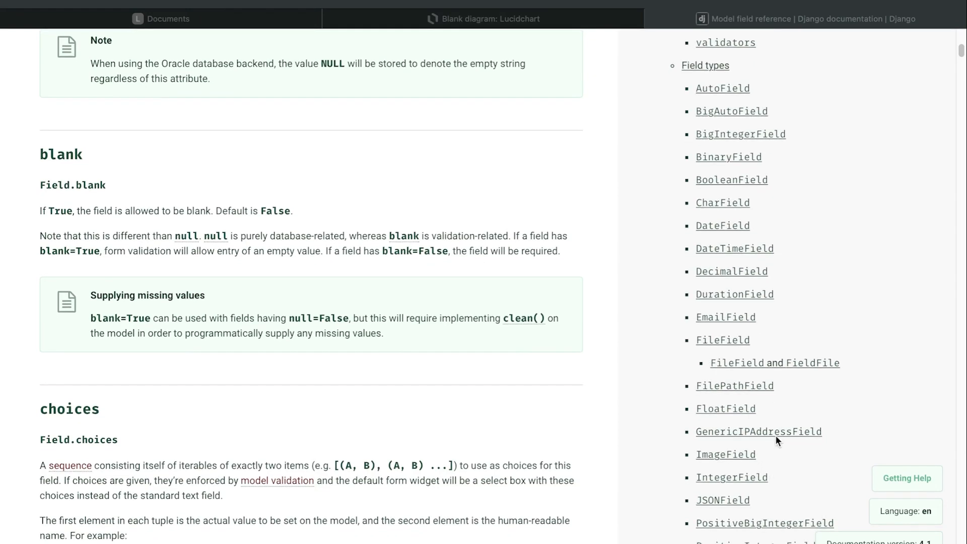
scroll(down, 3)
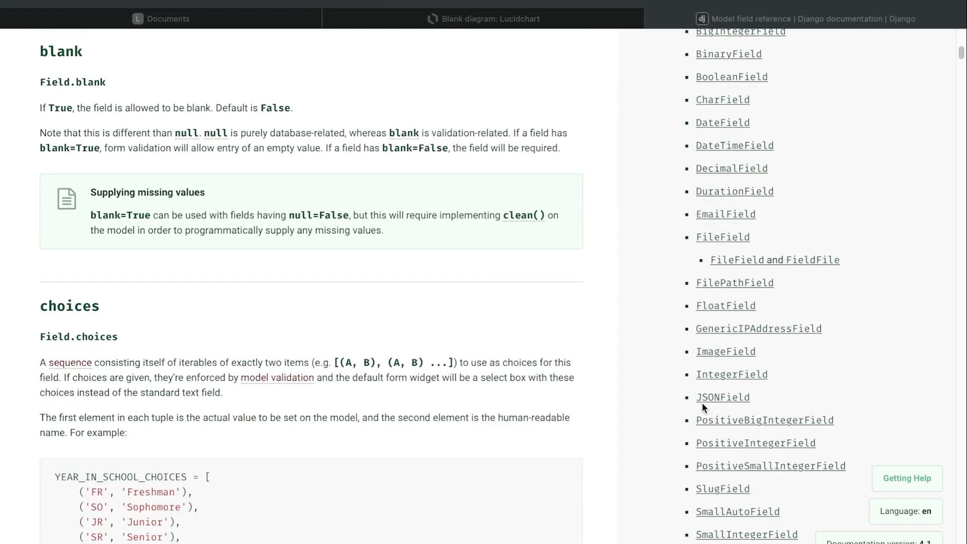
mouse_move(768, 400)
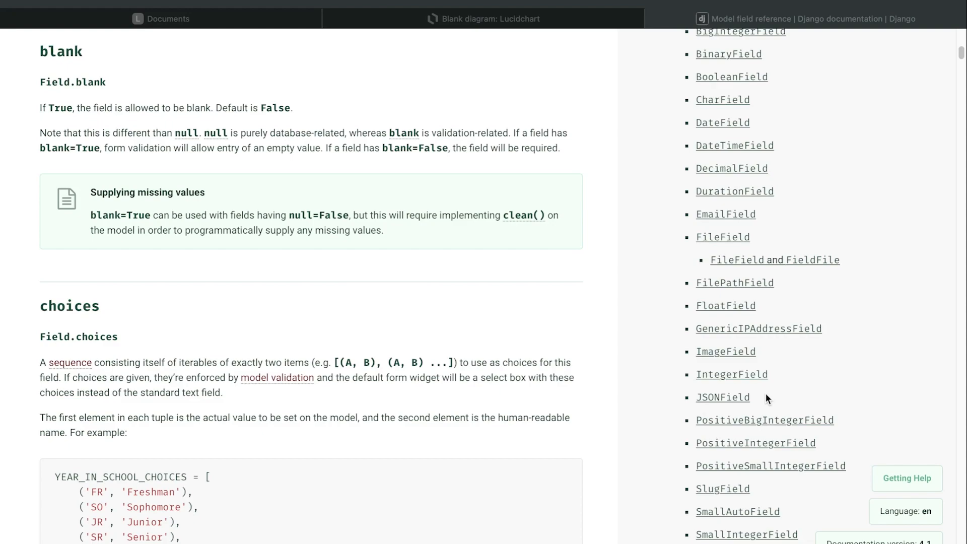
mouse_move(764, 401)
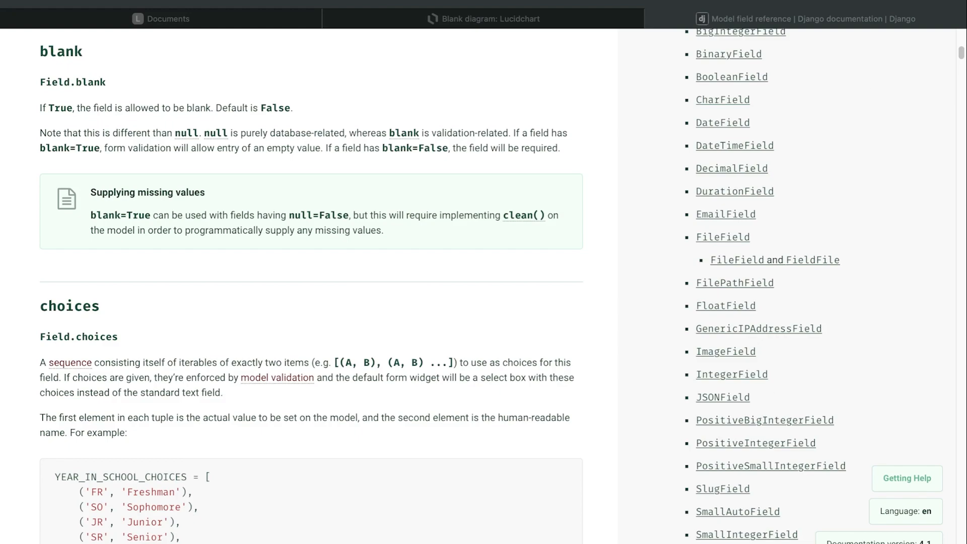
scroll(down, 3)
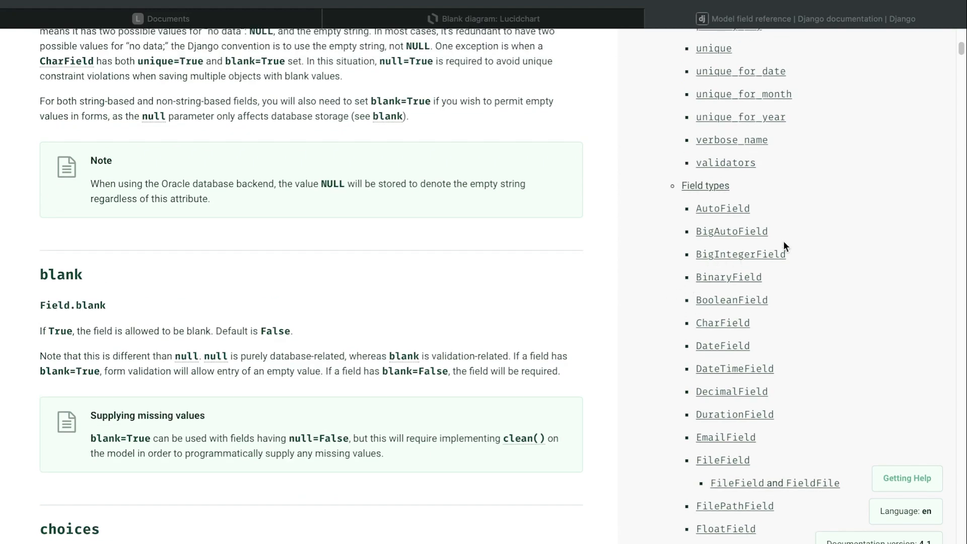
mouse_move(800, 226)
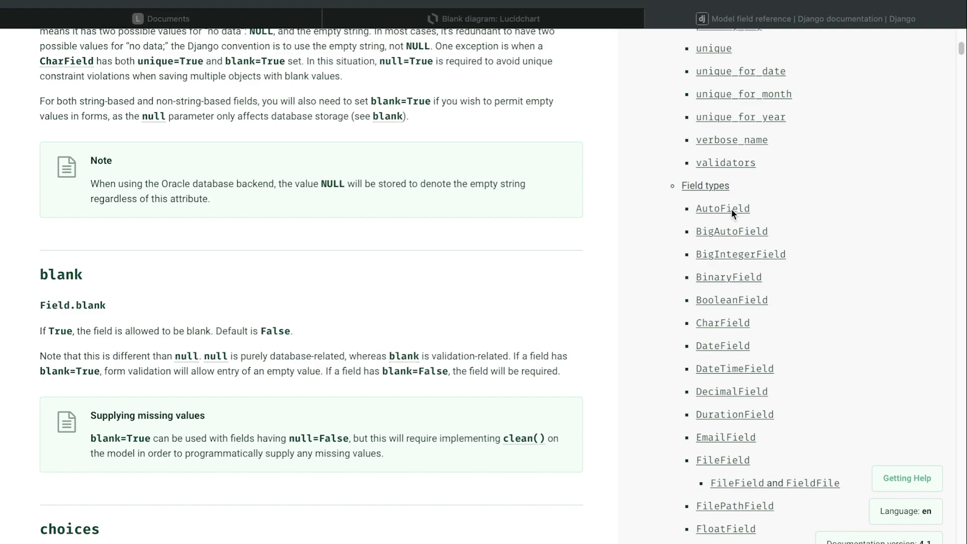
mouse_move(750, 240)
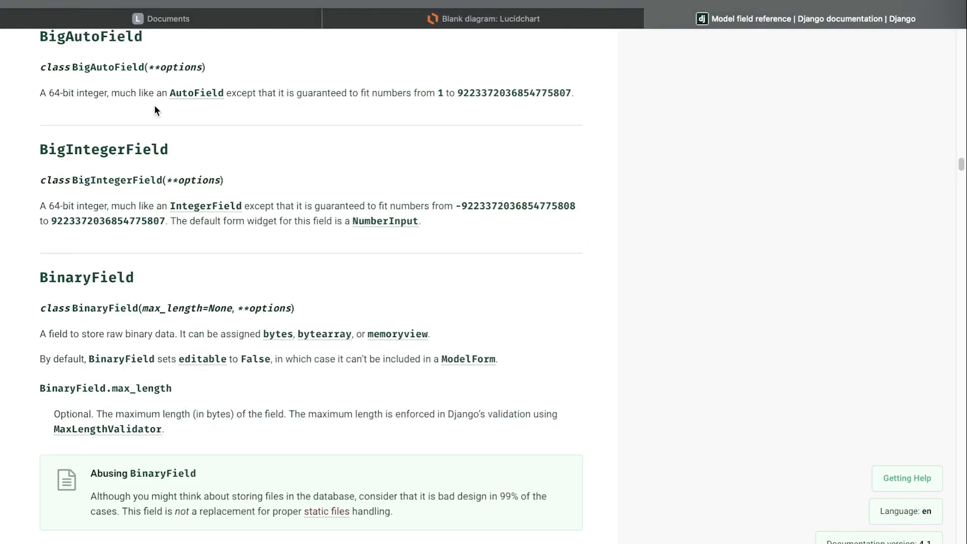
mouse_move(59, 87)
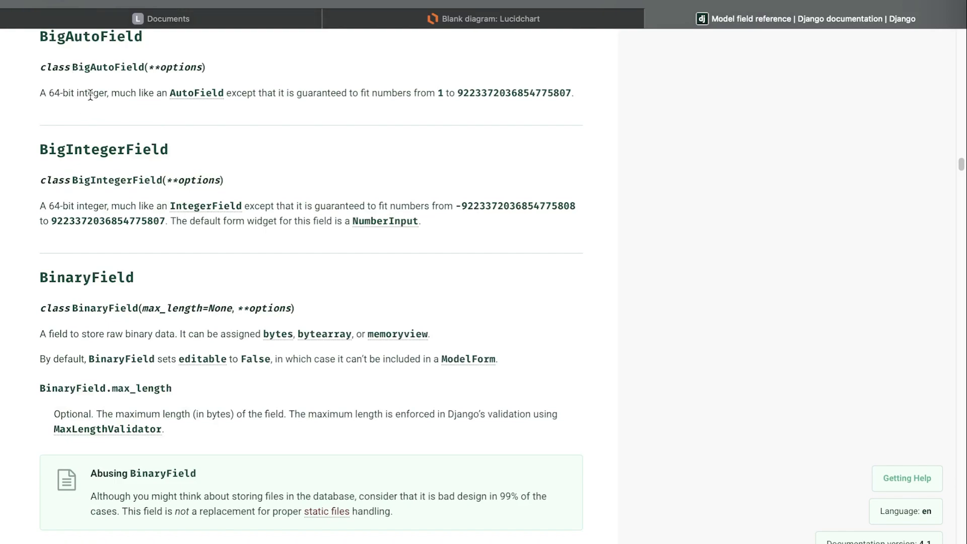
mouse_move(67, 123)
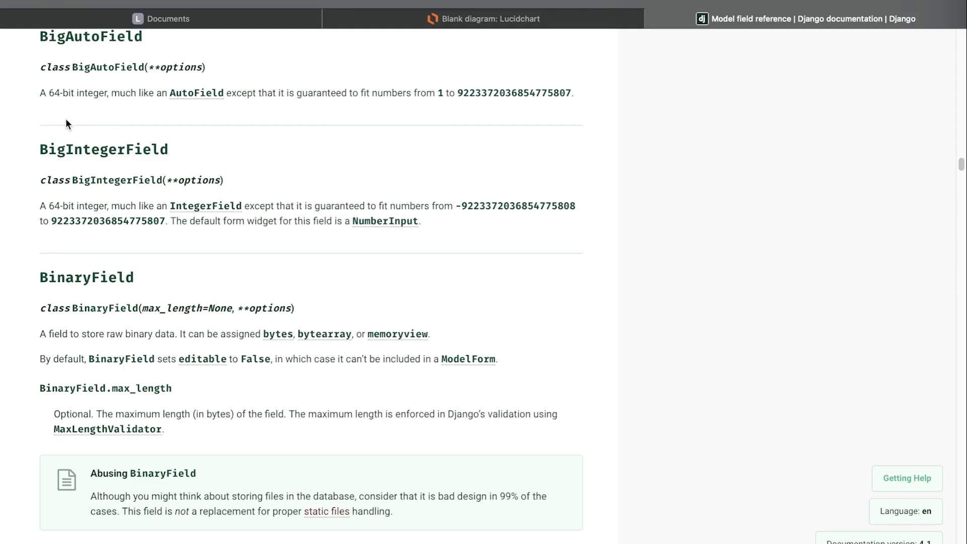
mouse_move(90, 105)
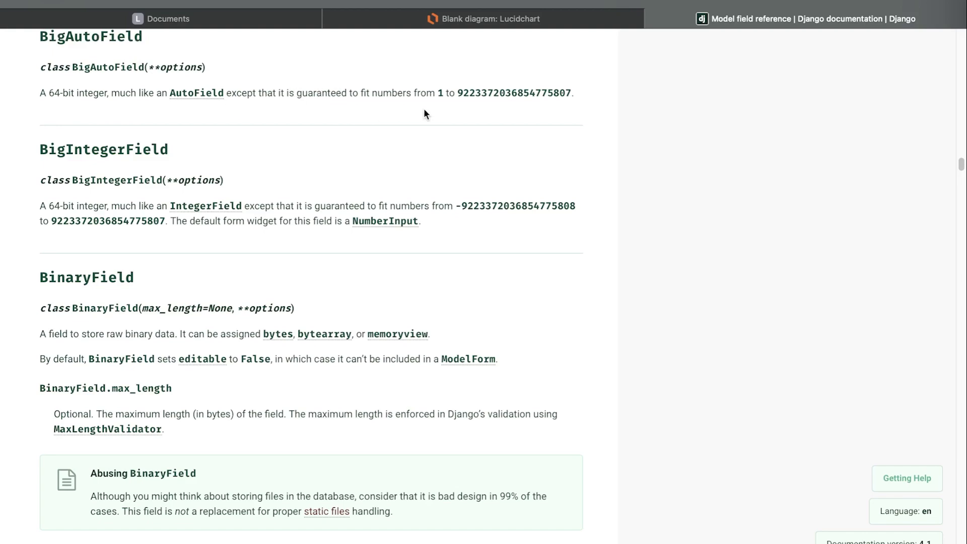
mouse_move(462, 98)
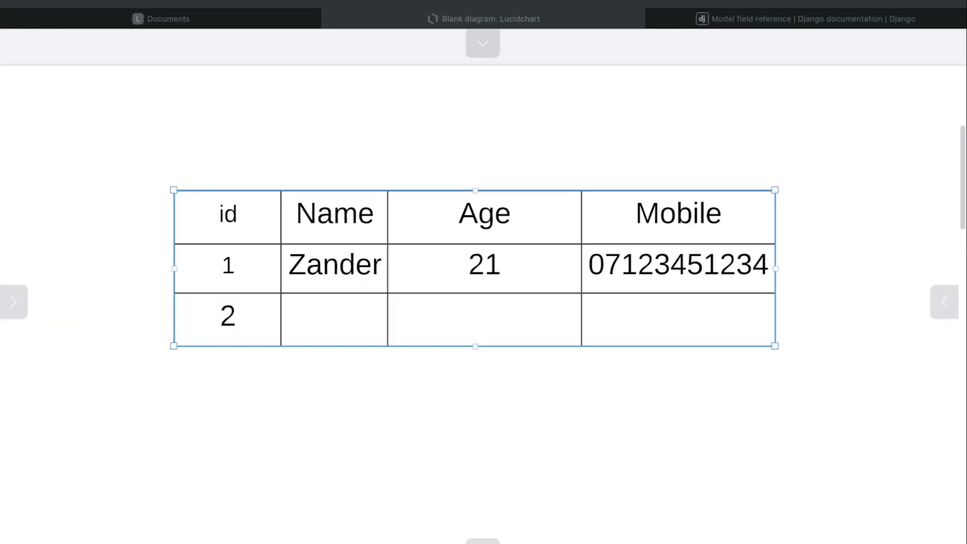
mouse_move(501, 220)
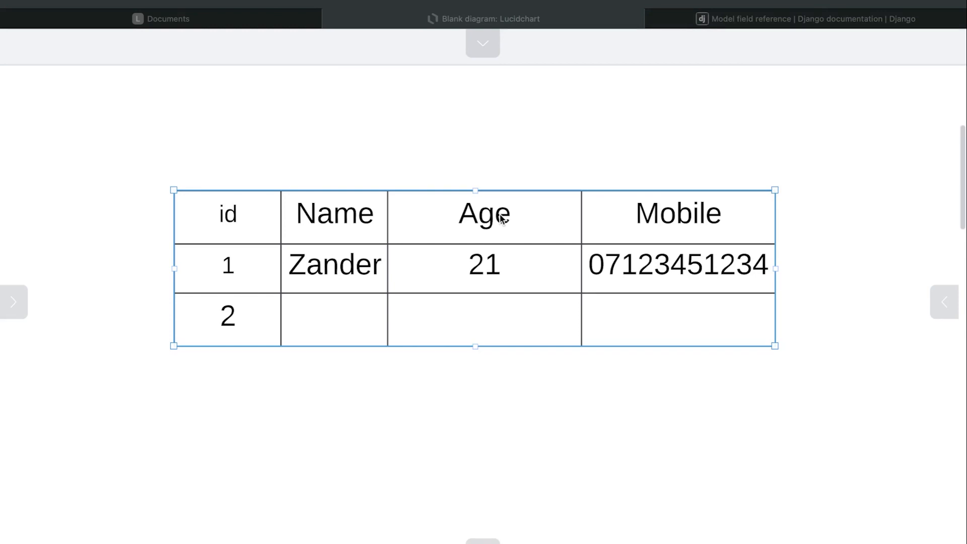
mouse_move(235, 284)
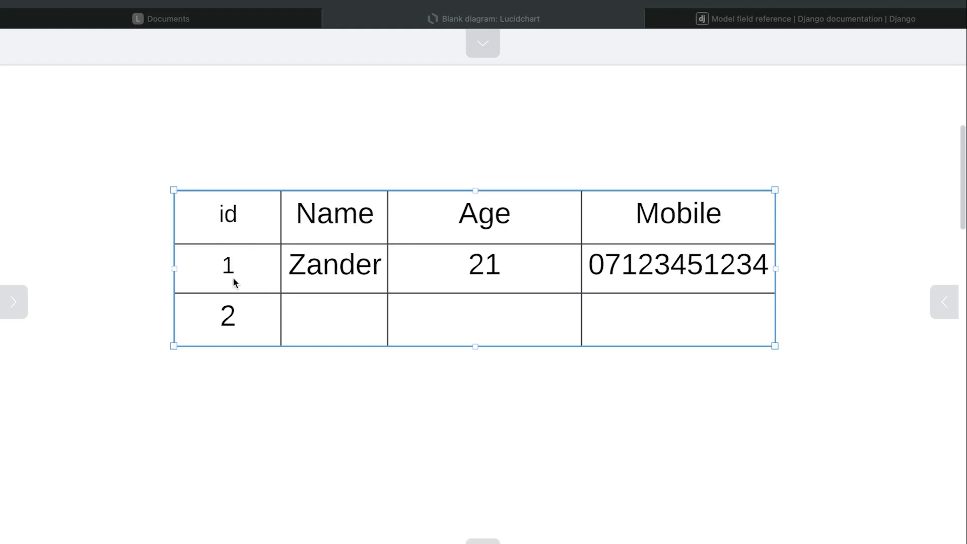
mouse_move(765, 266)
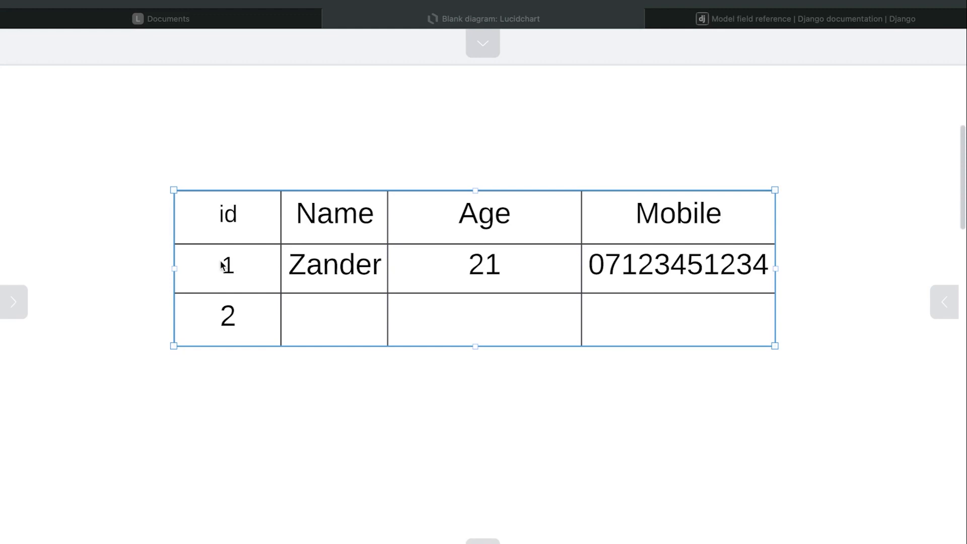
mouse_move(553, 282)
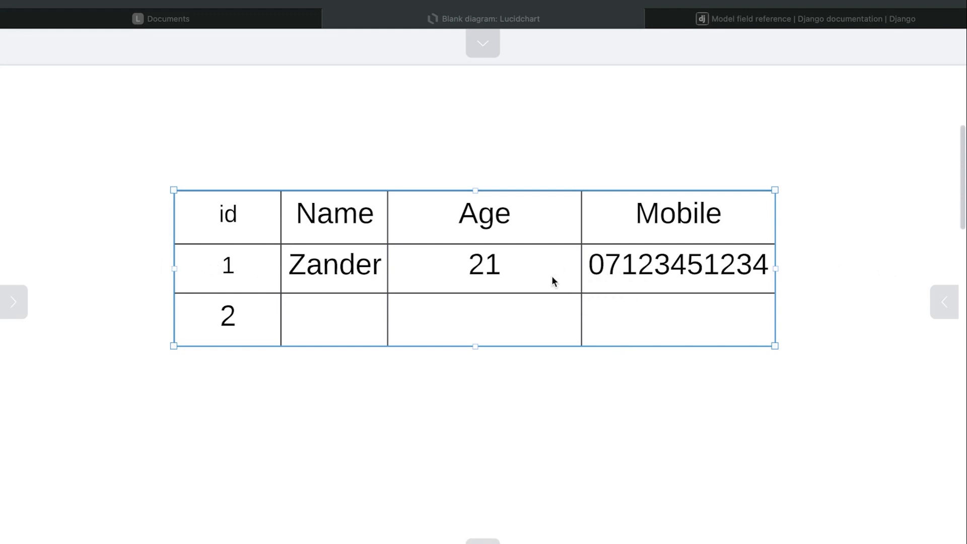
mouse_move(282, 251)
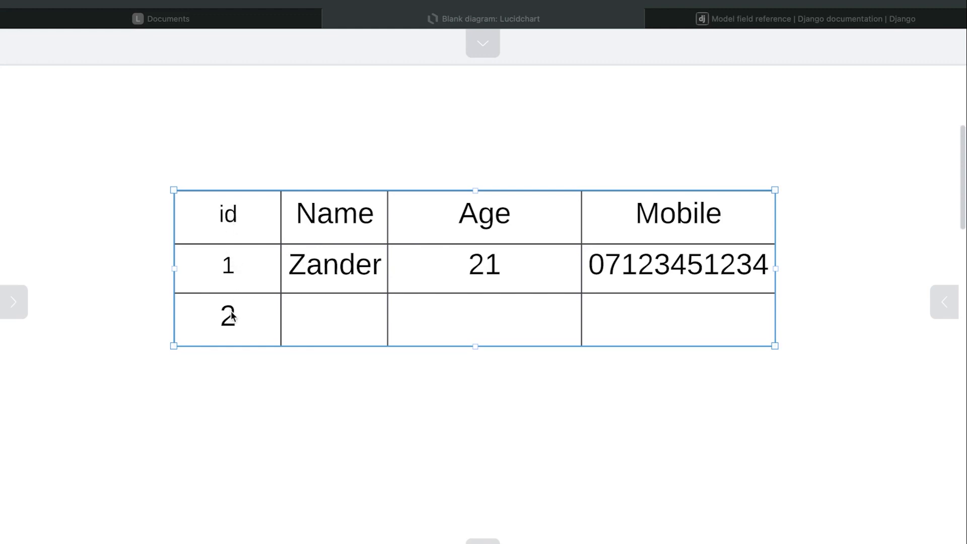
mouse_move(230, 368)
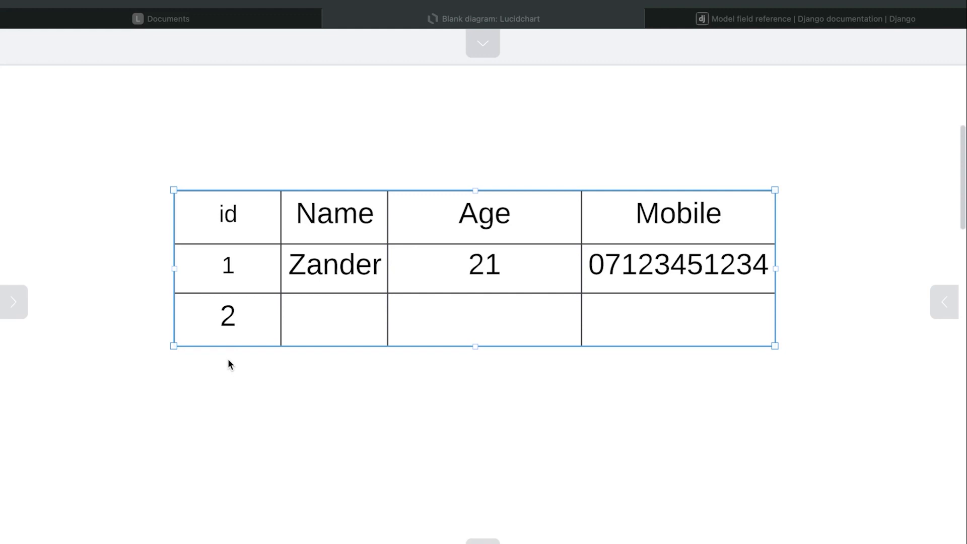
mouse_move(285, 352)
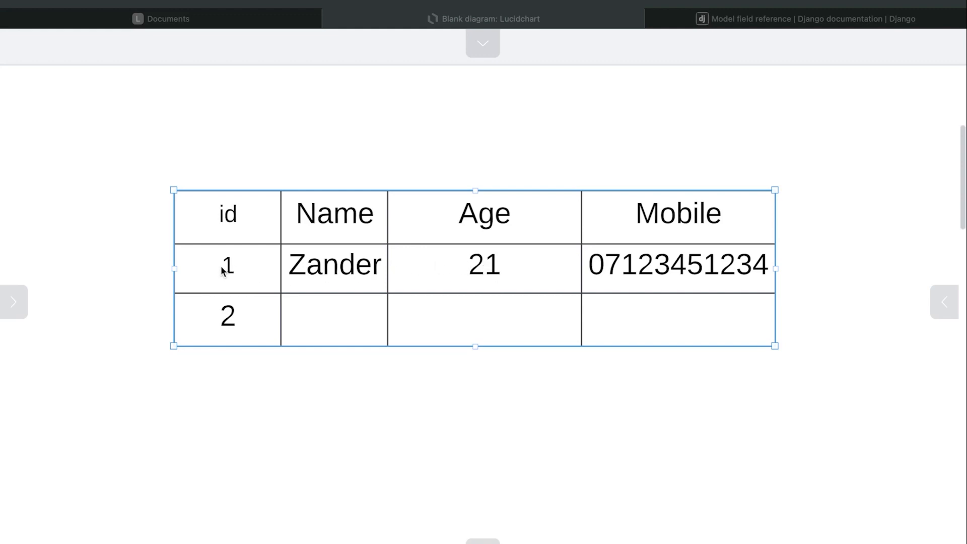
mouse_move(776, 276)
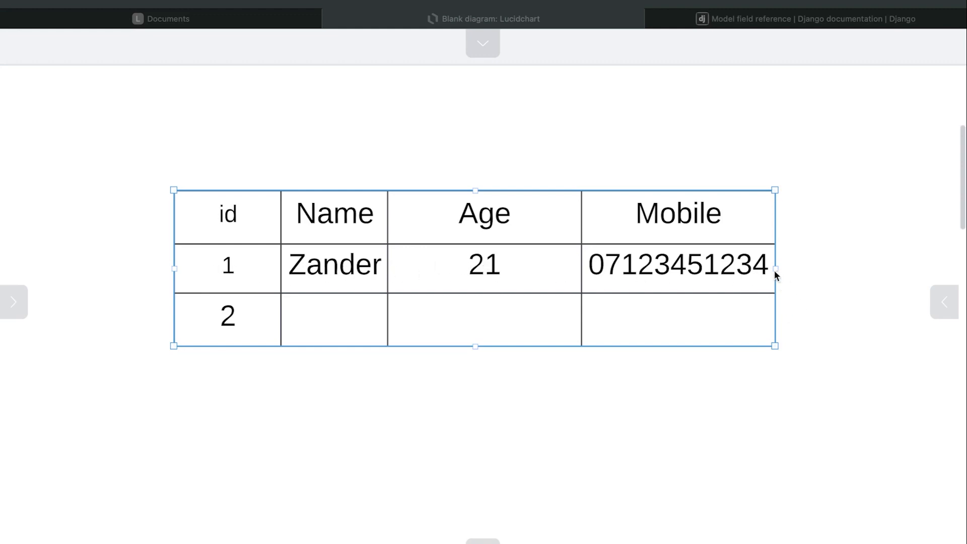
mouse_move(226, 265)
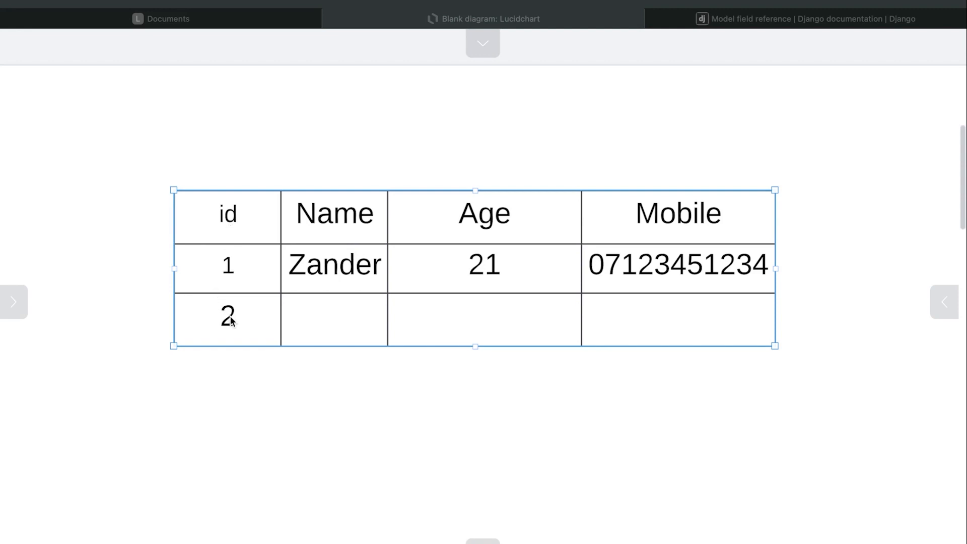
mouse_move(213, 408)
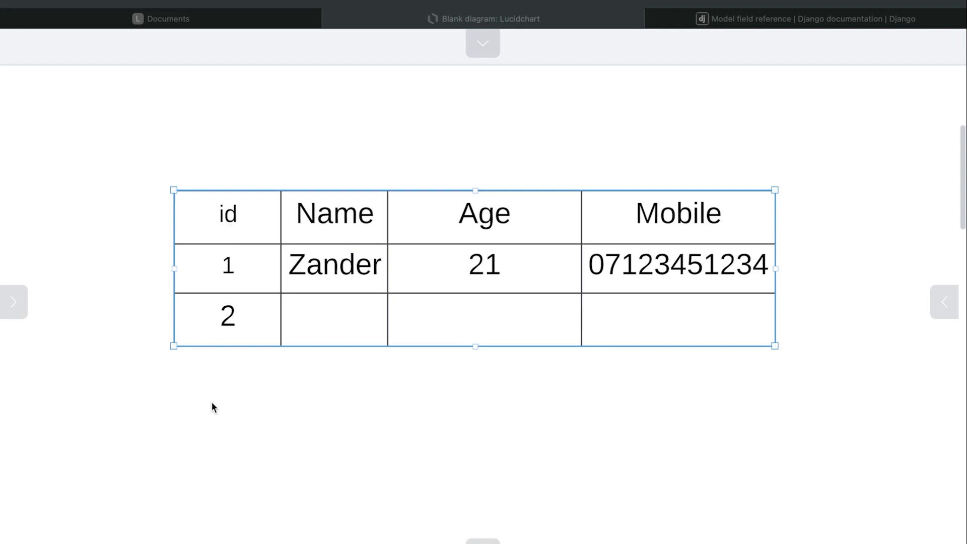
mouse_move(226, 422)
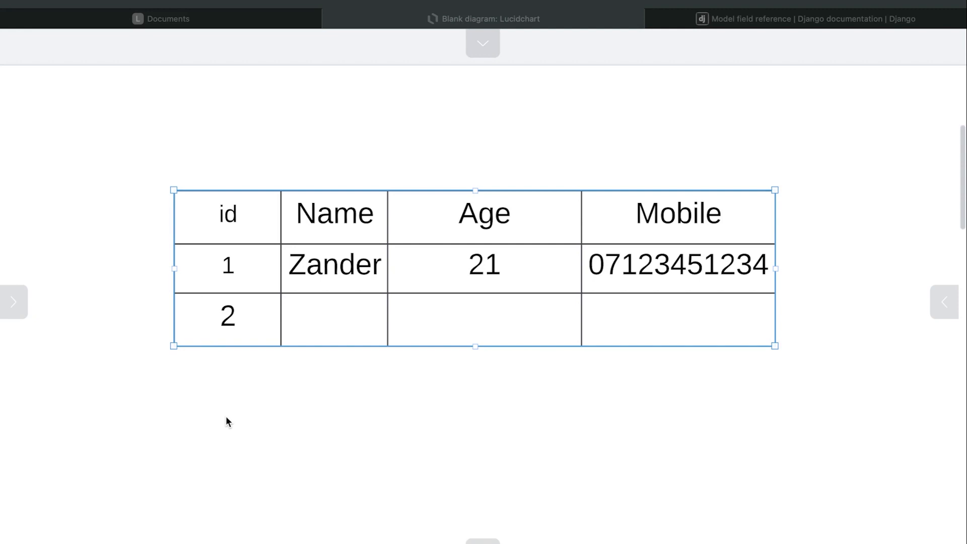
mouse_move(229, 482)
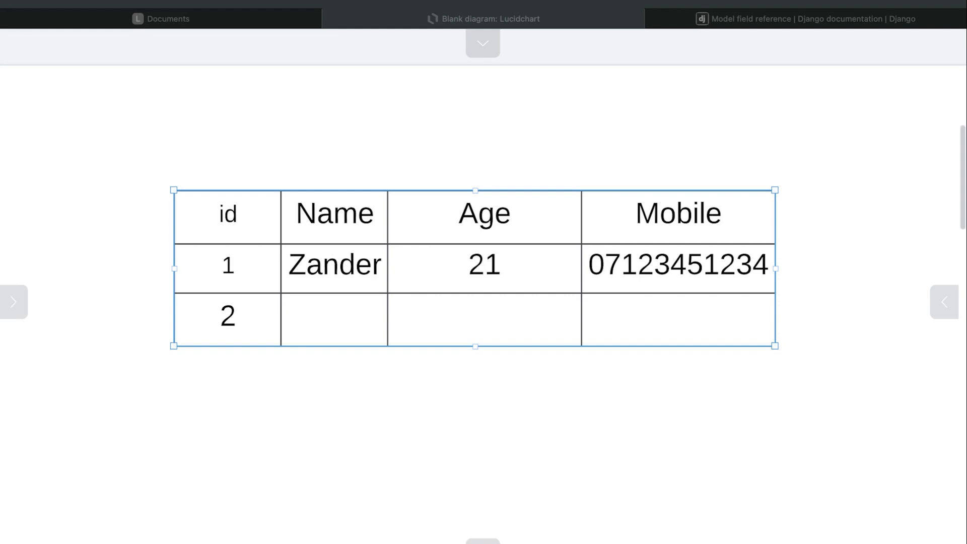
Return to the Django reference showing blank, choices and the field types list
click(806, 18)
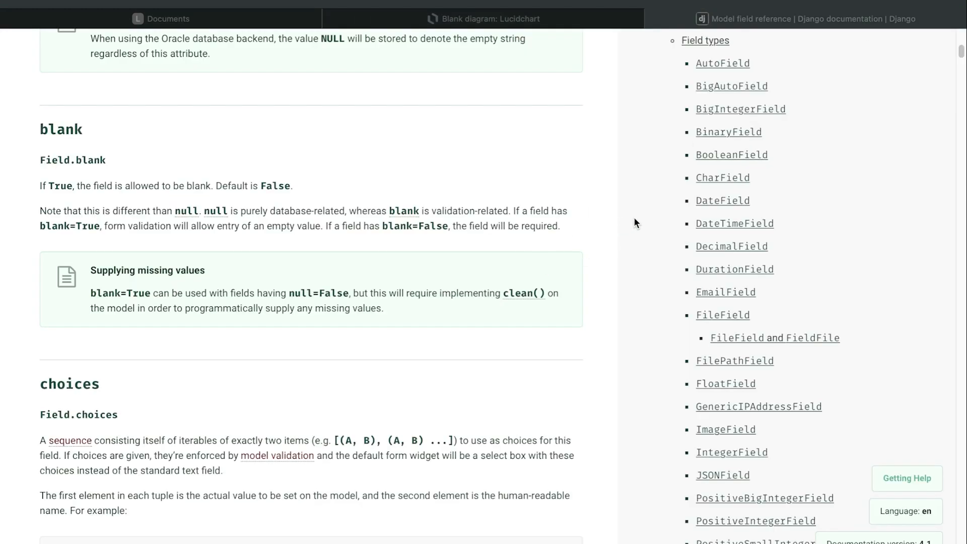
mouse_move(752, 71)
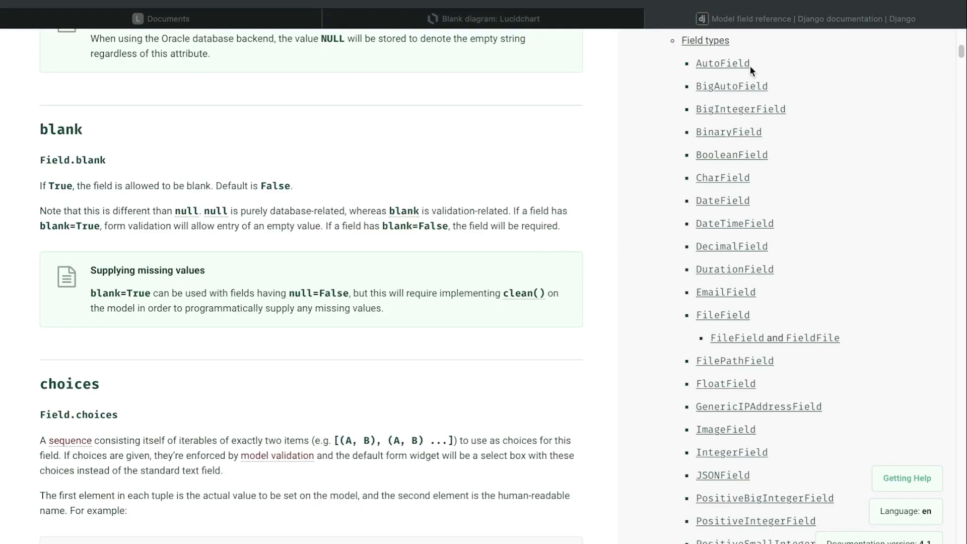
mouse_move(701, 53)
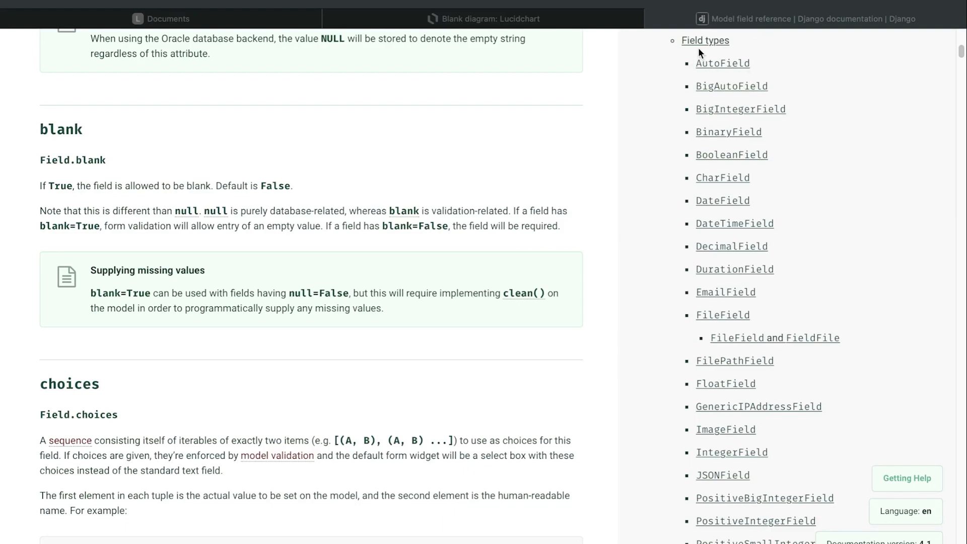
mouse_move(717, 80)
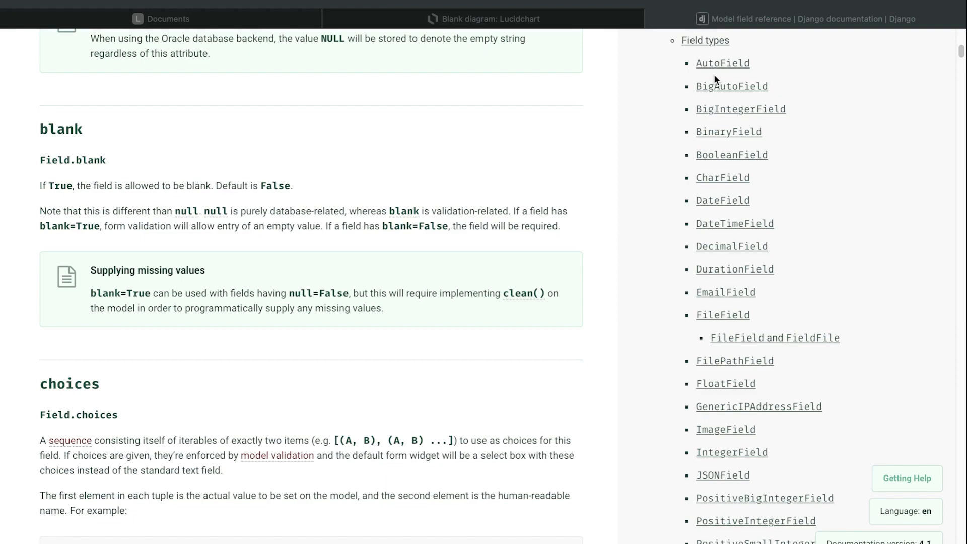
mouse_move(750, 152)
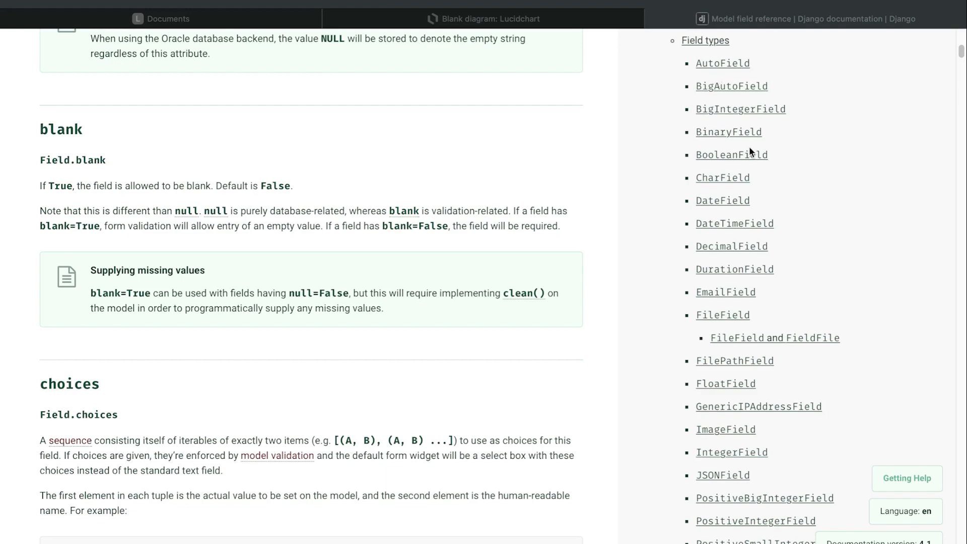
mouse_move(775, 172)
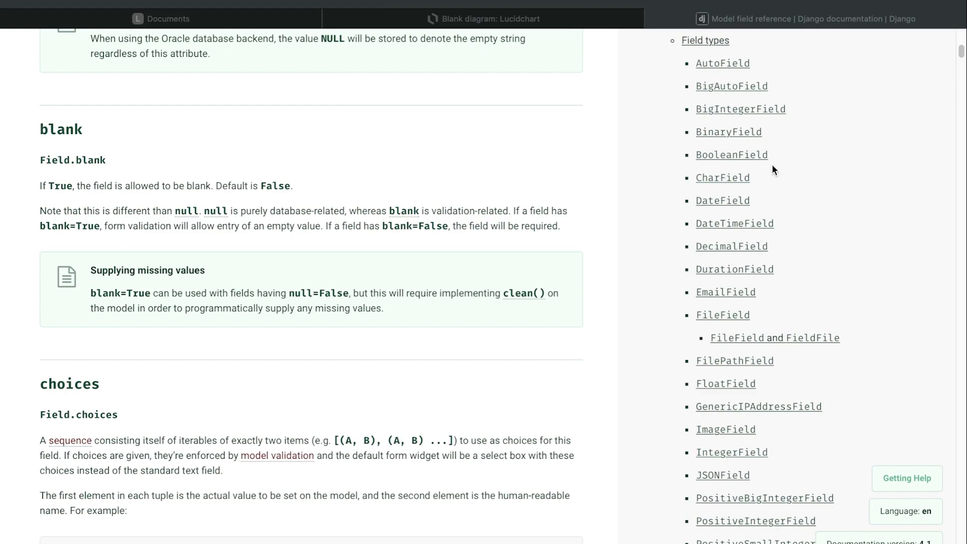